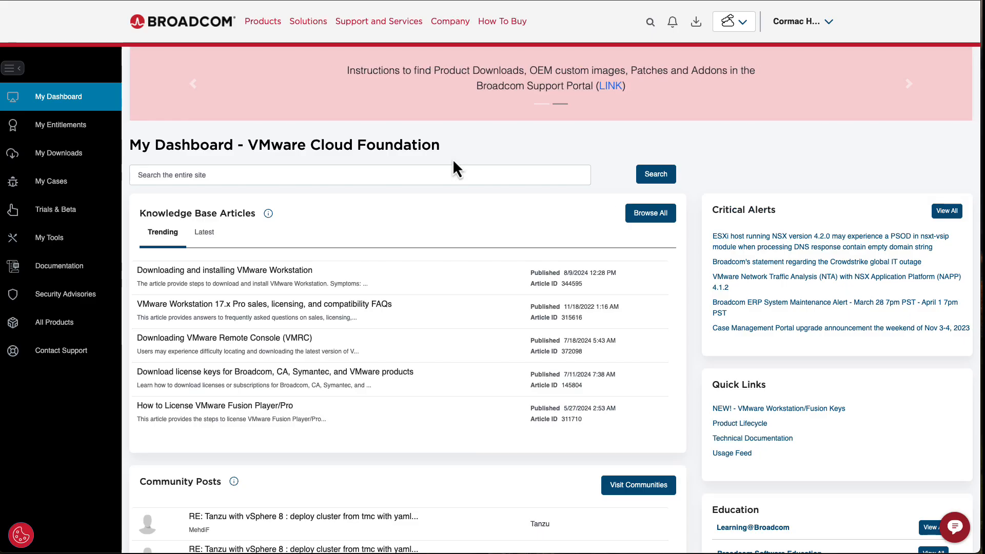
mouse_move(69, 167)
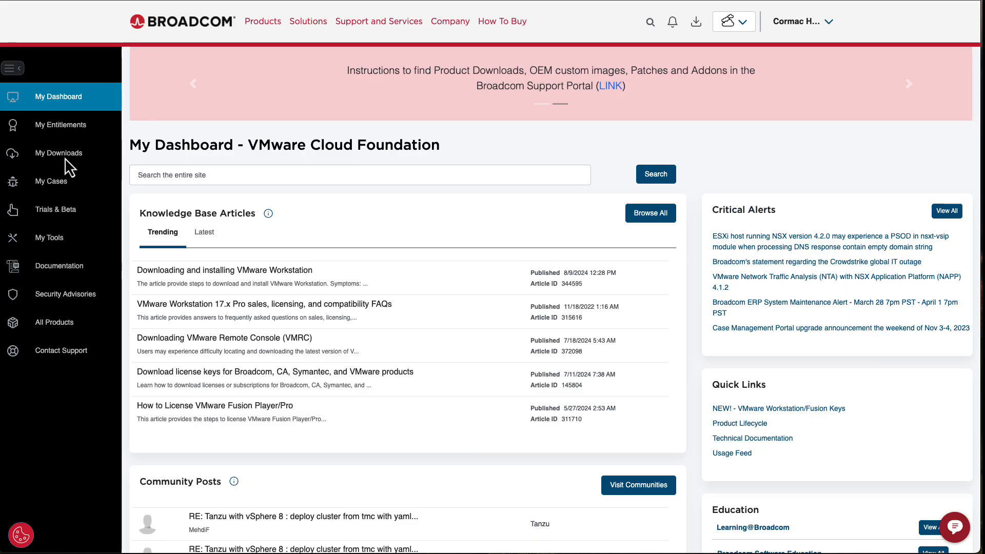
Show the VMware Data Services Manager 2.1.1 download files from My Downloads
left_click(58, 153)
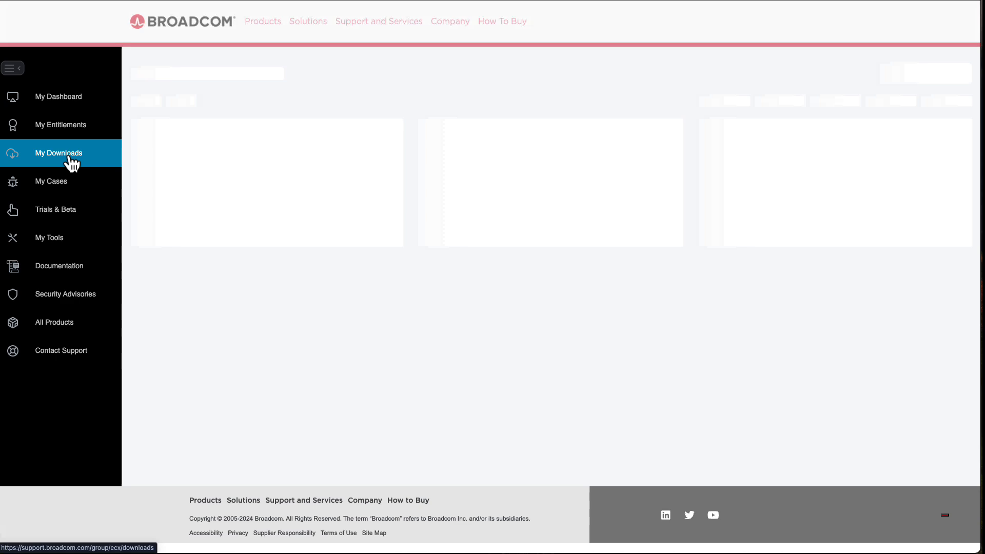
left_click(58, 153)
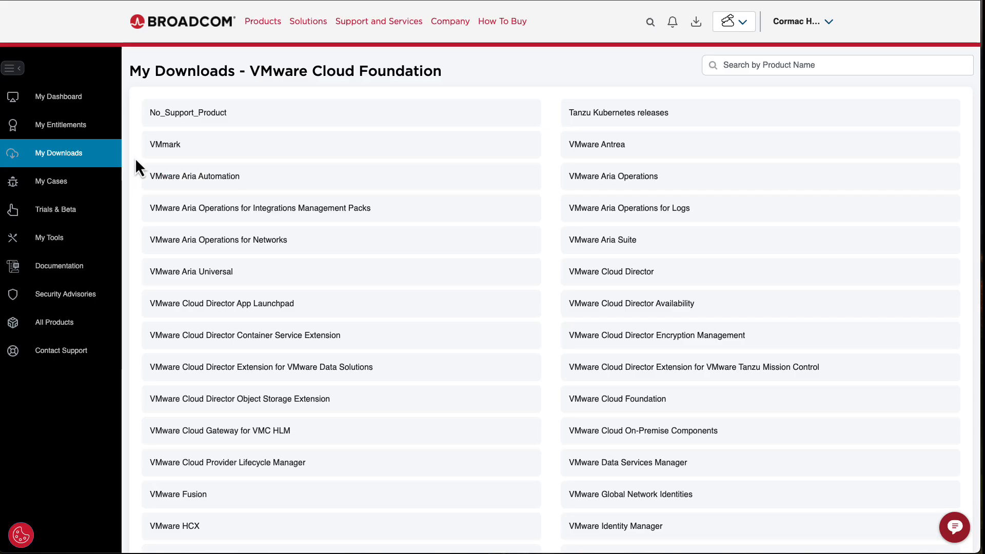
mouse_move(645, 473)
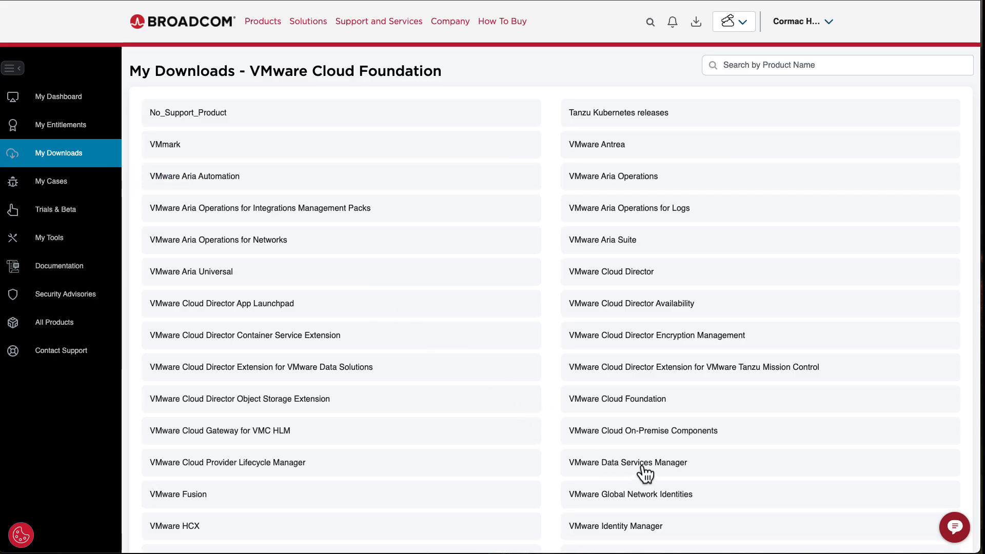
left_click(627, 462)
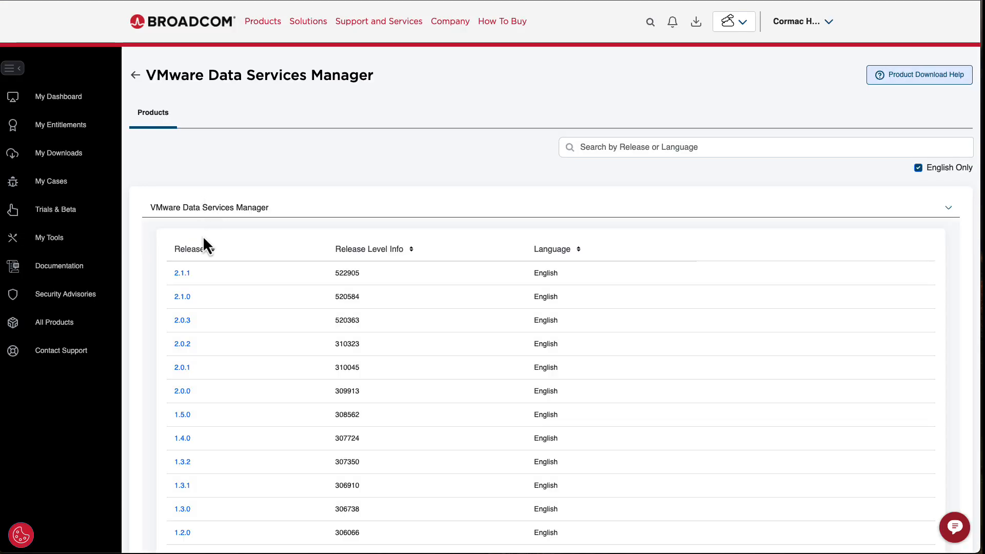
mouse_move(182, 273)
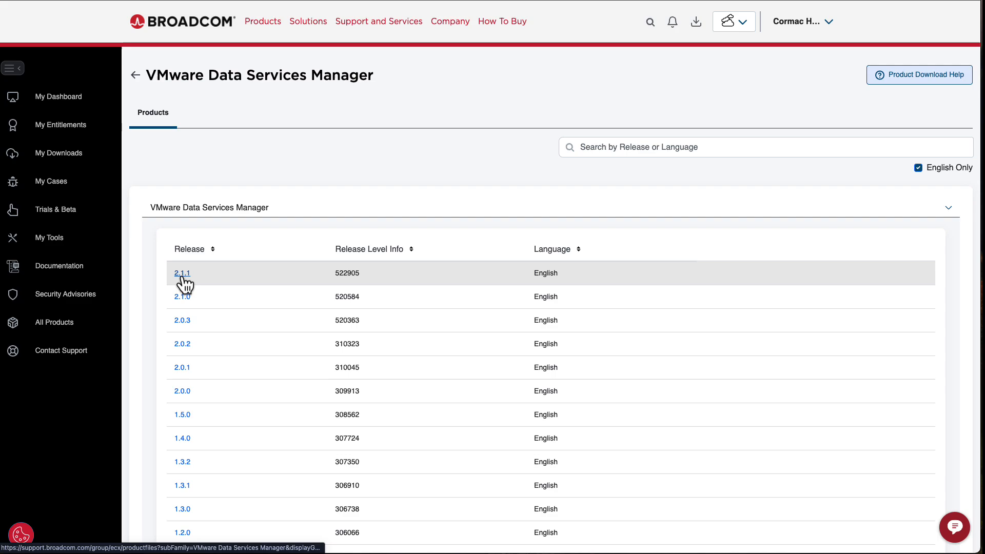
left_click(181, 273)
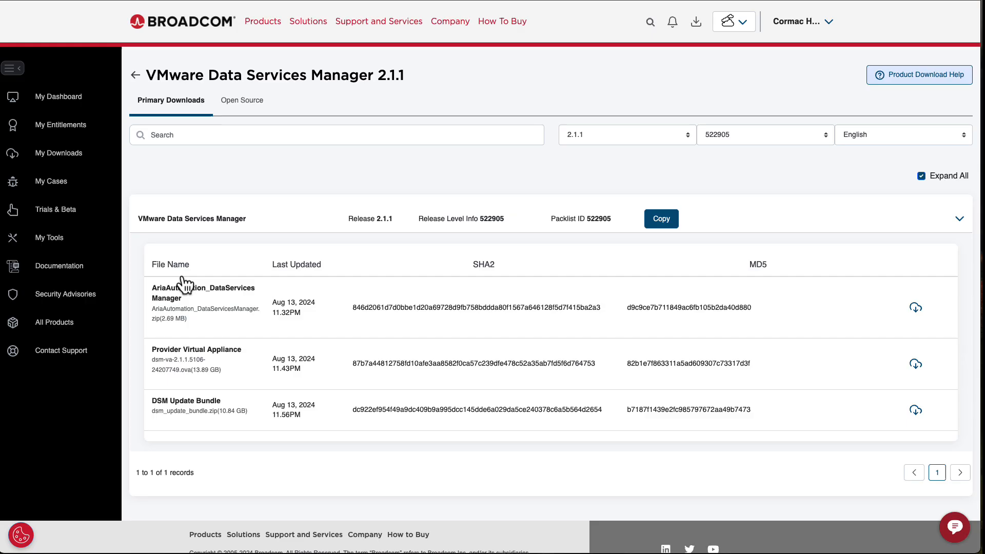
mouse_move(297, 362)
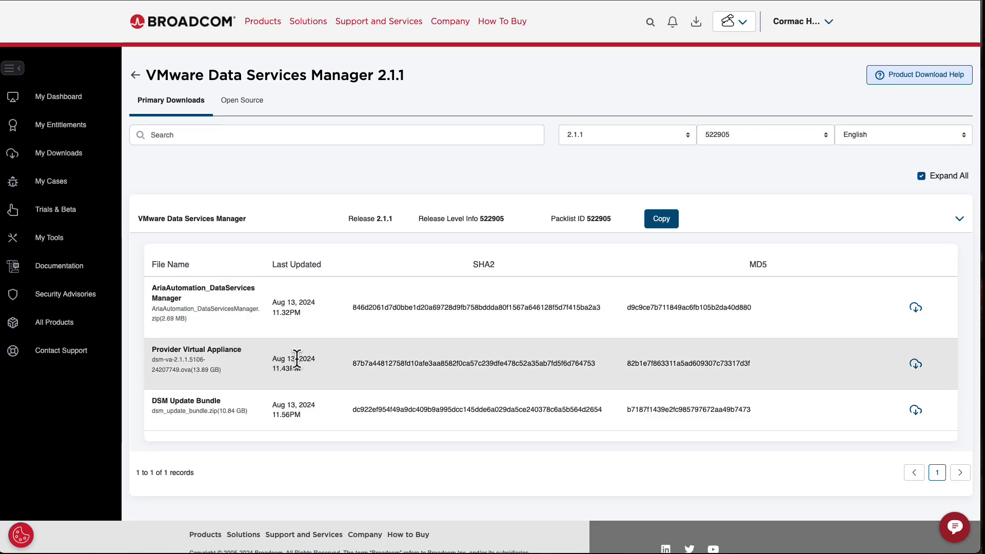
mouse_move(914, 363)
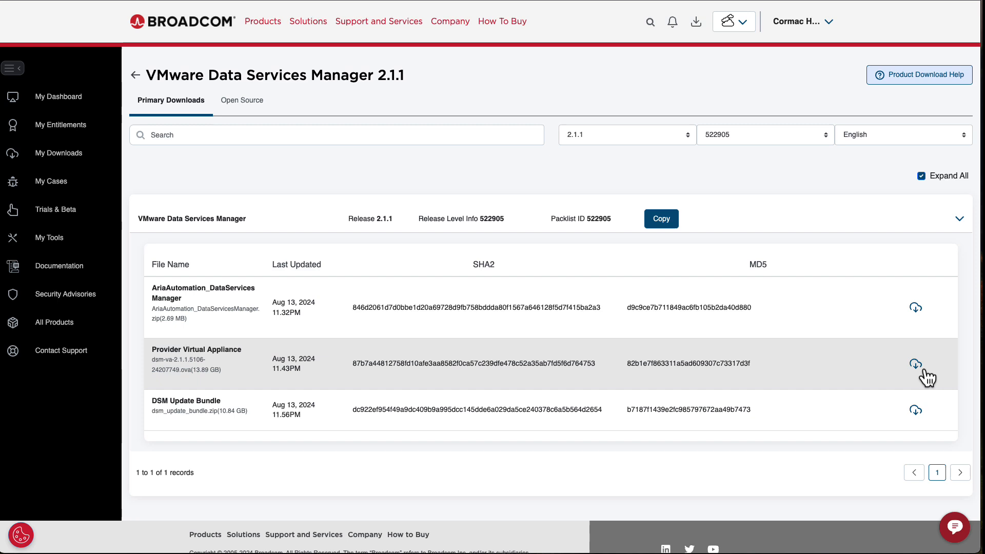
mouse_move(915, 363)
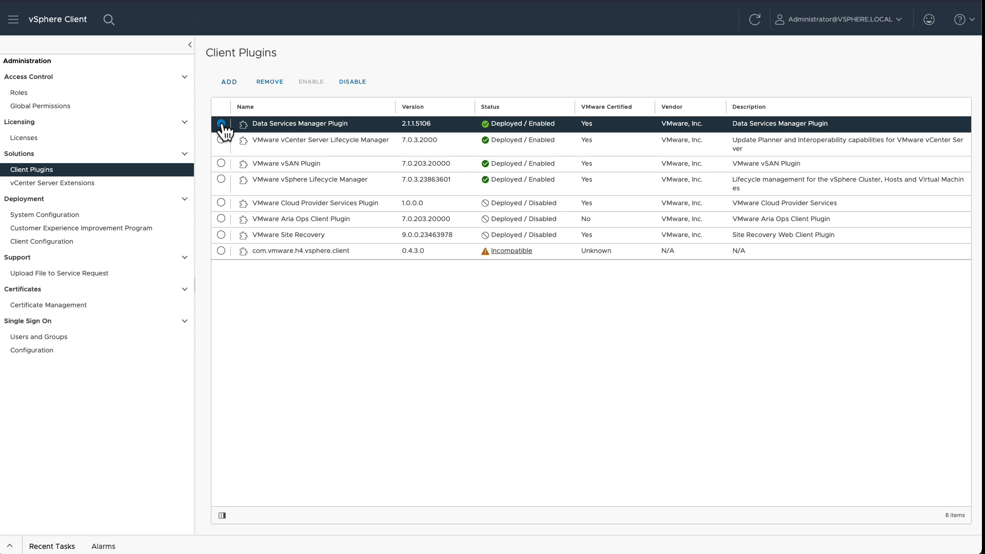
Check the Data Services Manager Plugin 2.1.1 entry, then view vcsa-06 and the dsm VM
left_click(222, 123)
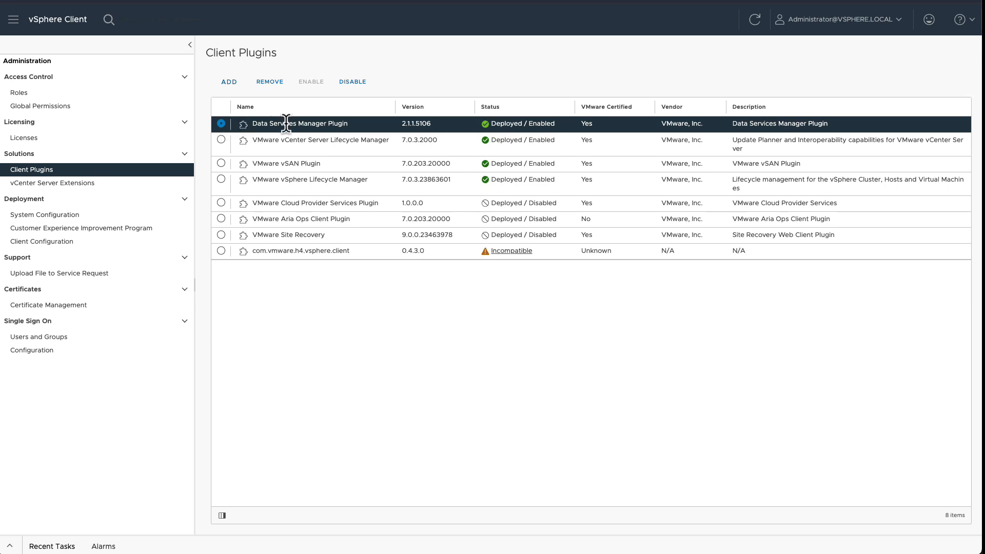
mouse_move(19, 30)
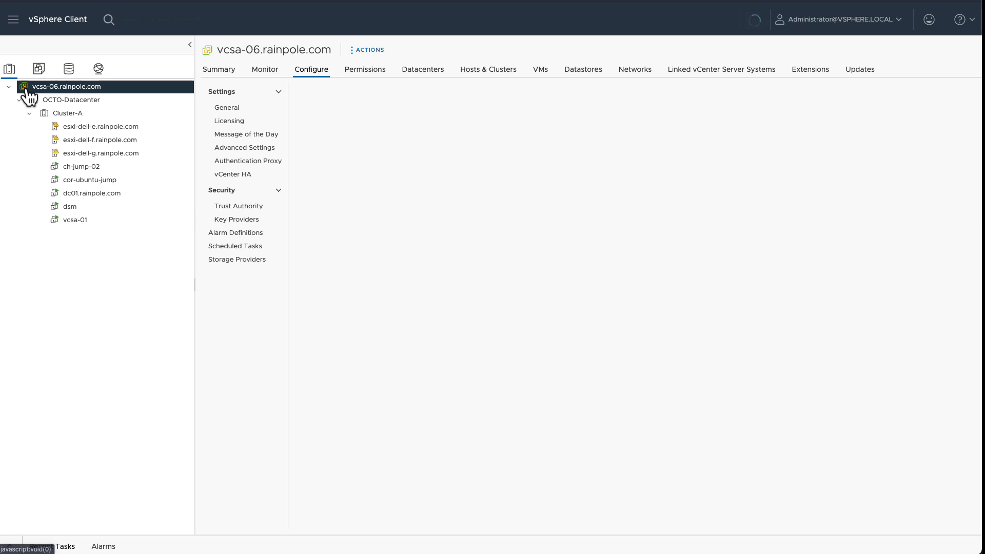
left_click(71, 206)
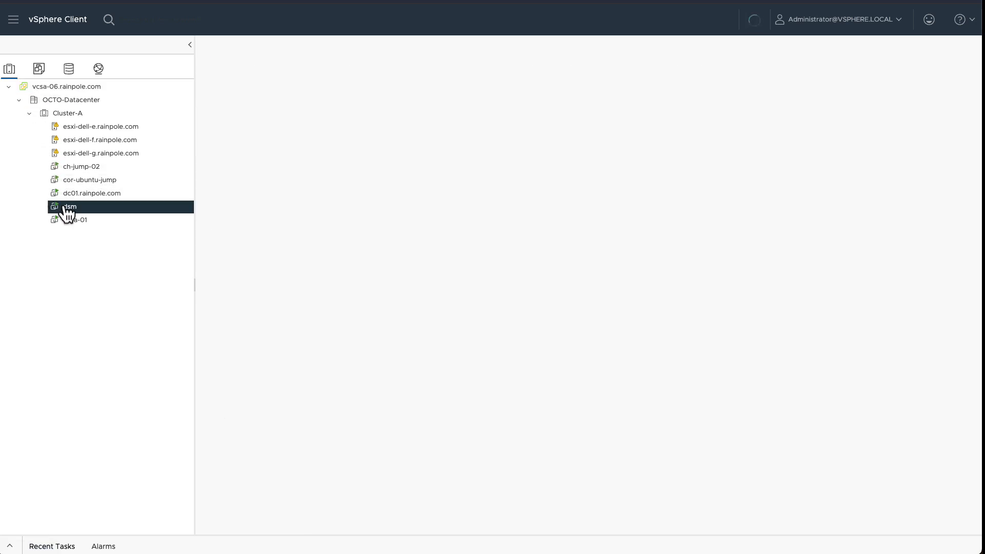
left_click(70, 206)
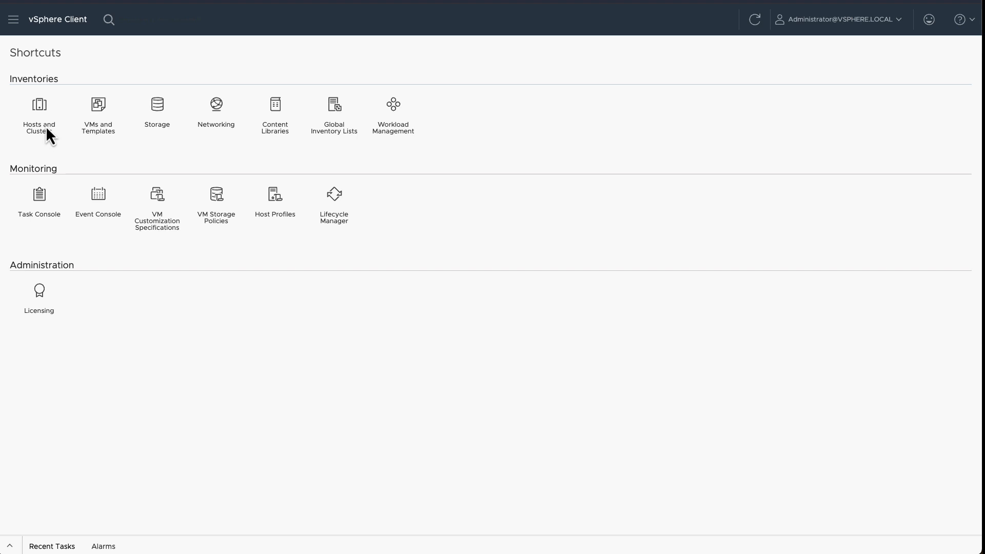
Show the DSM Infrastructure Policies overview for vcsa-06 under Hosts and Clusters
left_click(39, 103)
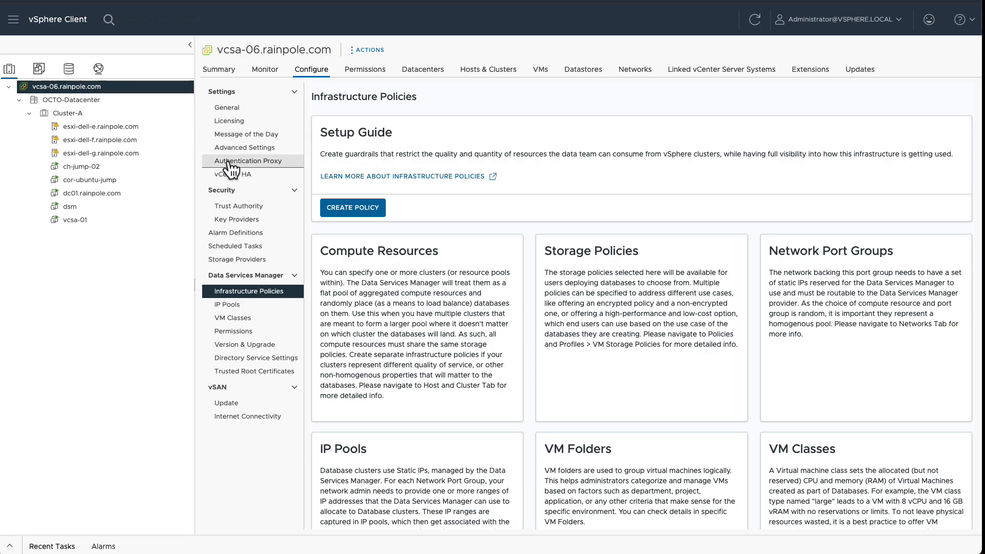
mouse_move(390, 232)
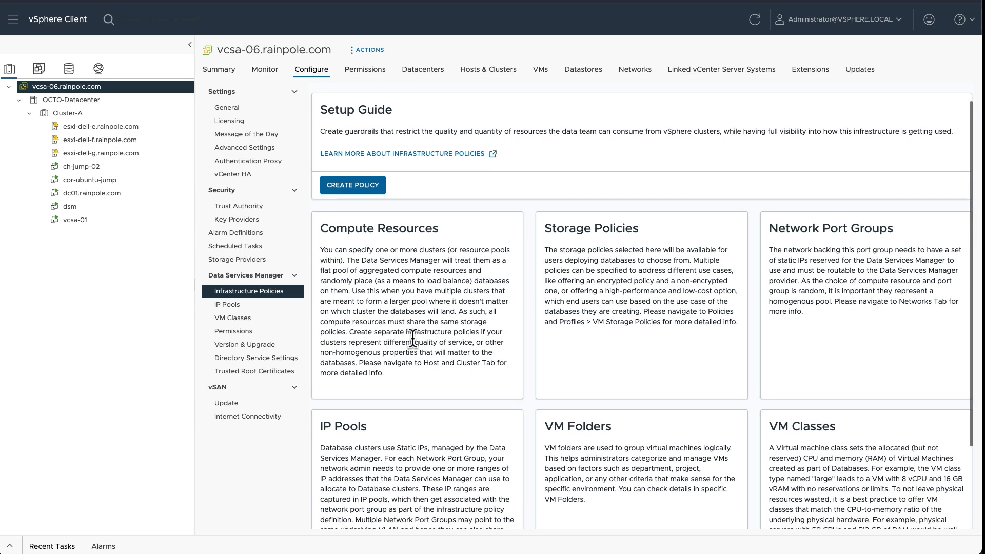
scroll("down", 3)
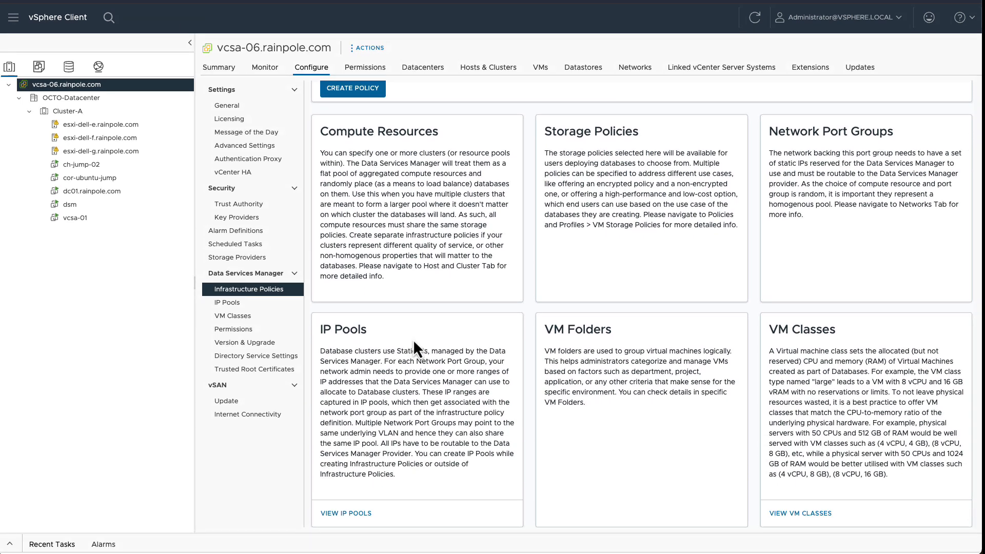
scroll("up", 3)
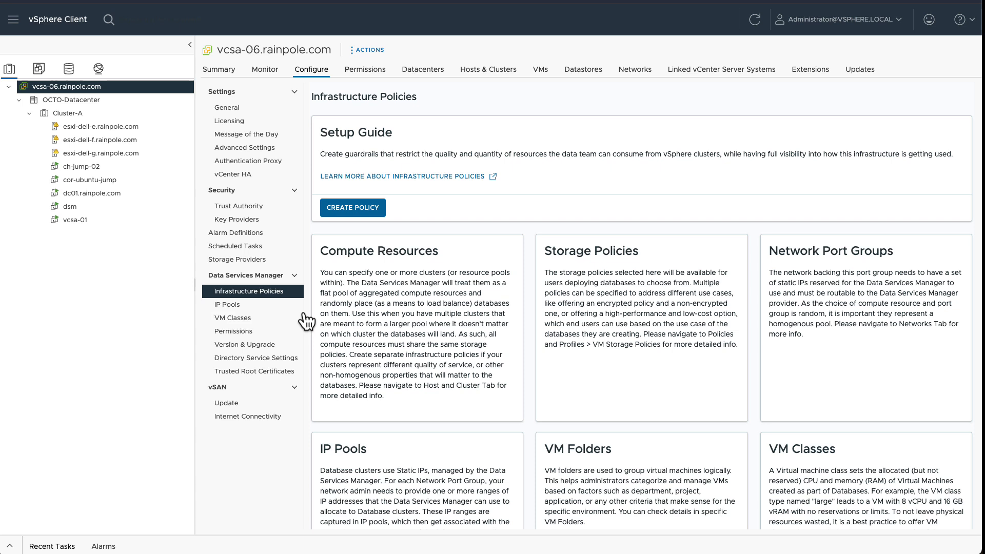
Create IP pool vlan-62-ip-pool with range 10.226.124.99-119, prefix 25, gateway 10.226.124.1
left_click(225, 304)
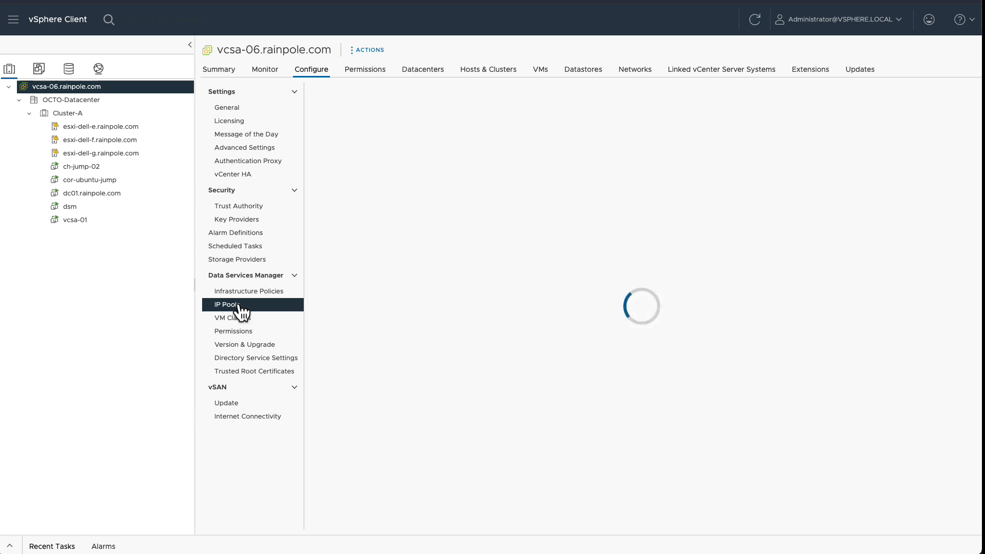
left_click(227, 304)
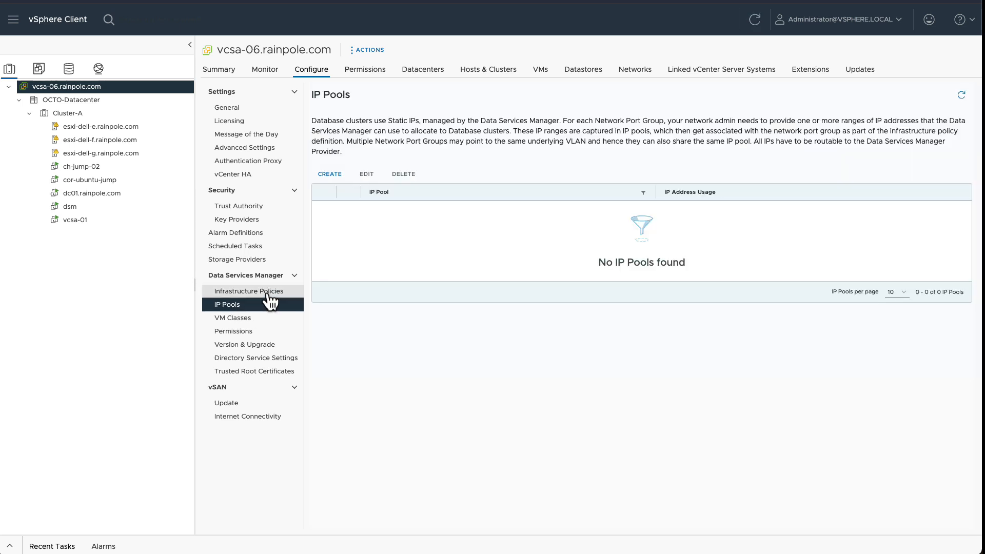
left_click(329, 175)
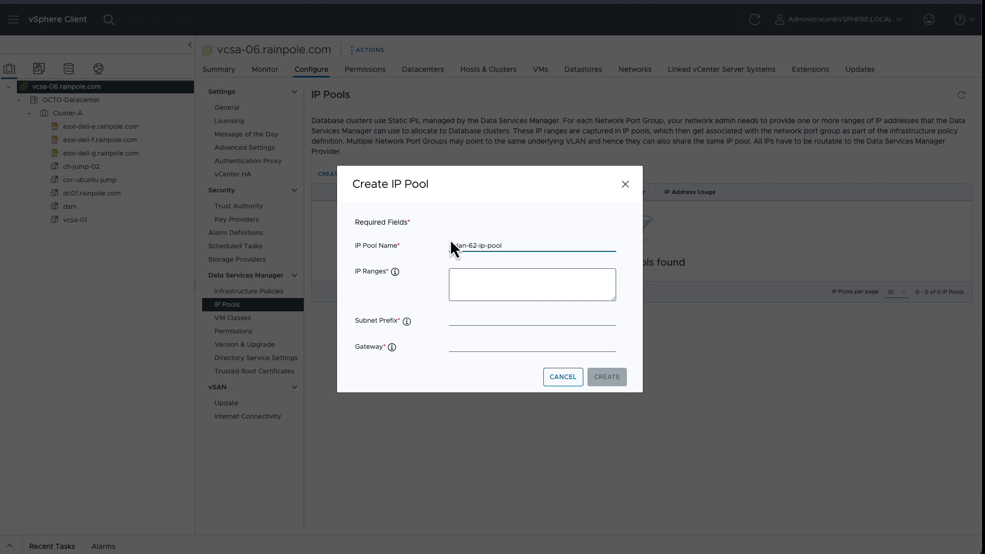
left_click(532, 284)
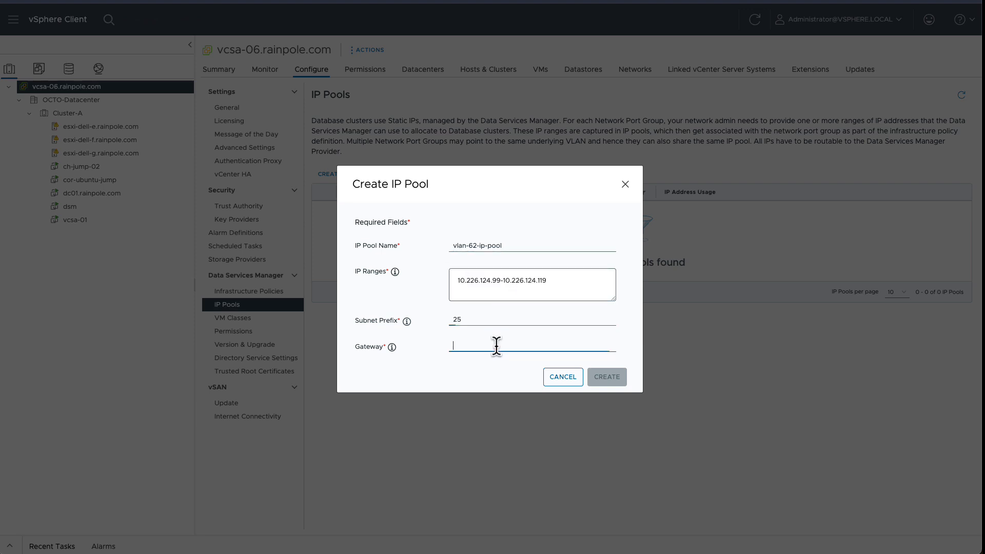
type("10.226.124.1")
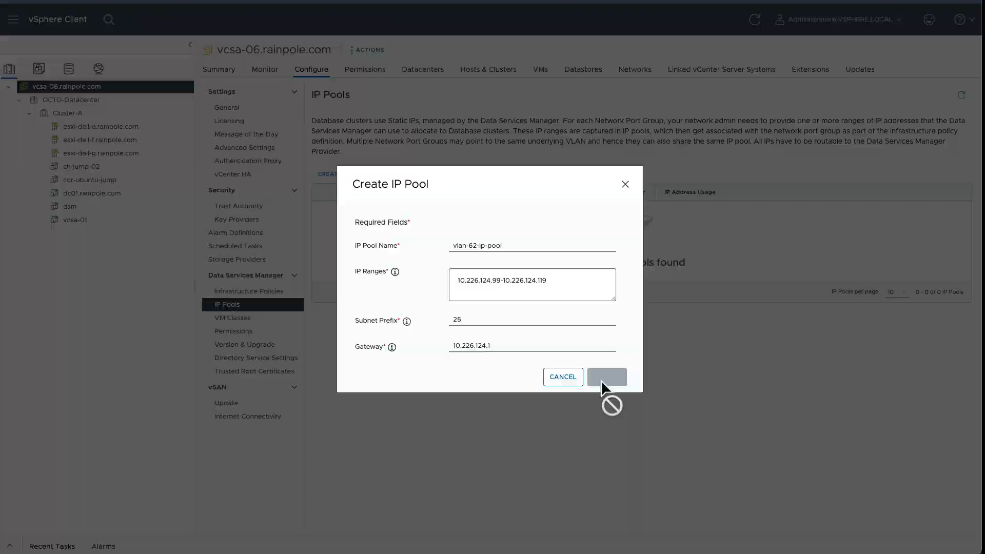
left_click(605, 376)
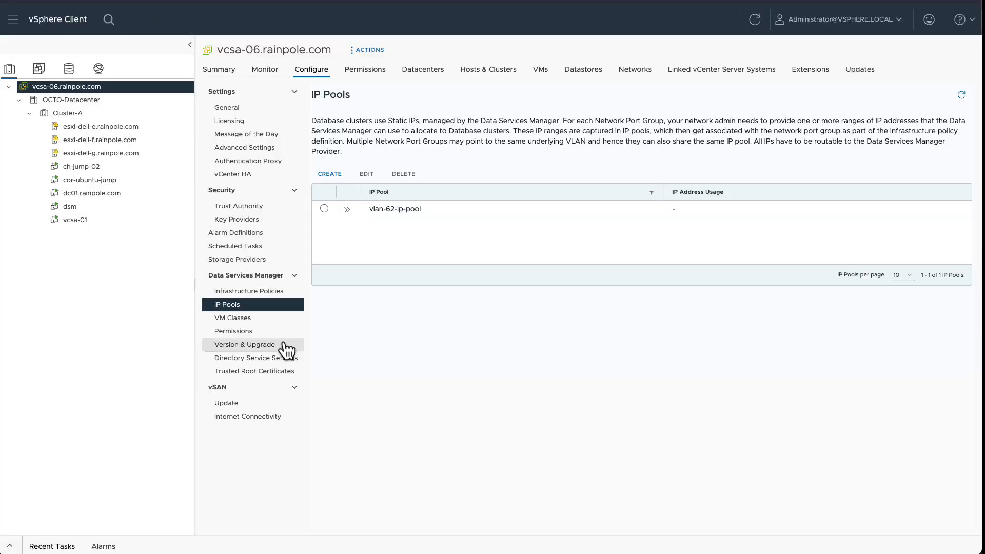
Create VM class x-large with 16 vCPU and 32 GB memory
left_click(232, 317)
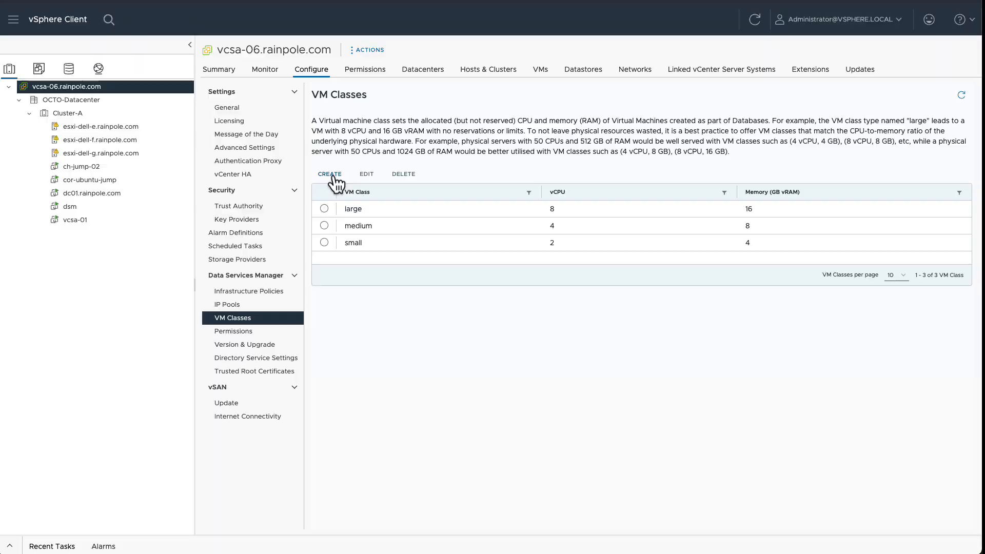
left_click(329, 175)
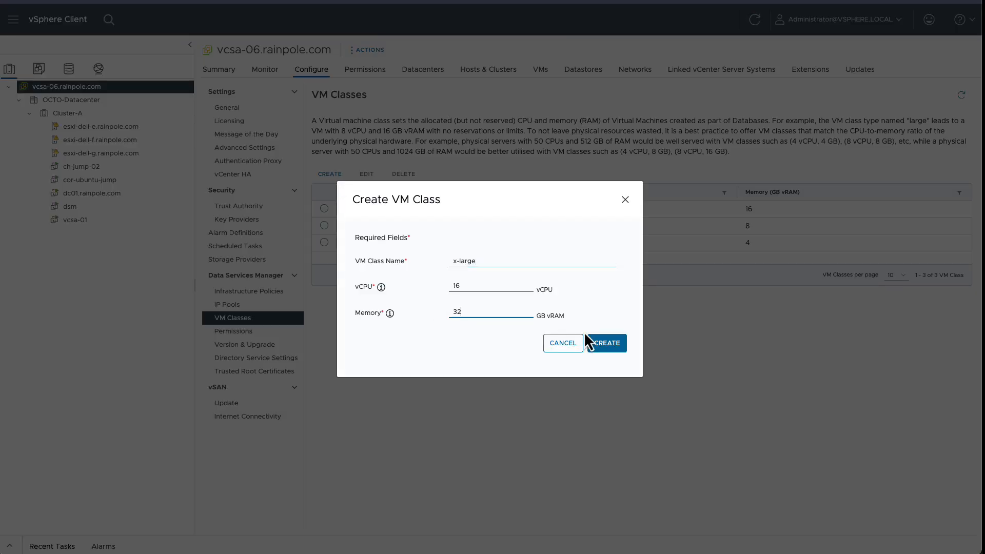
left_click(603, 342)
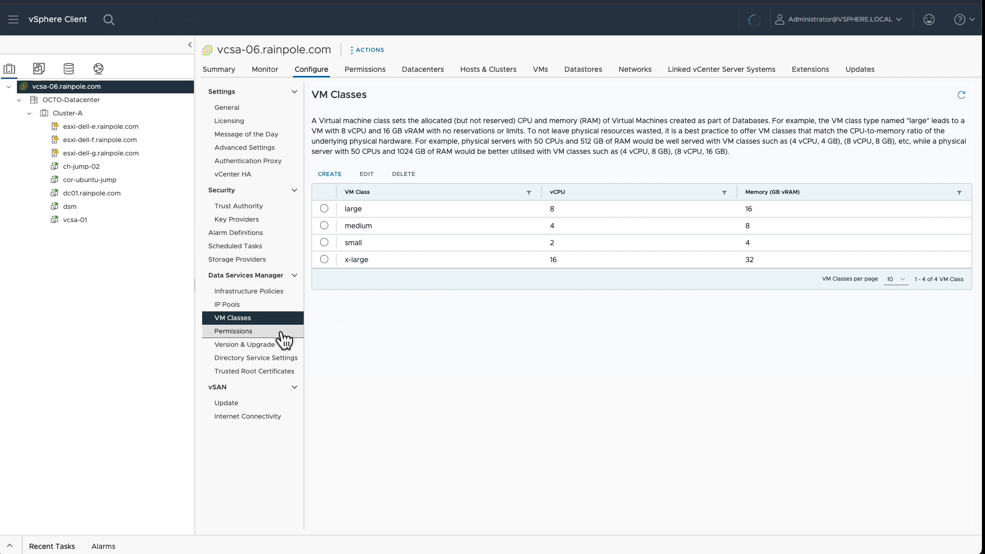
left_click(233, 331)
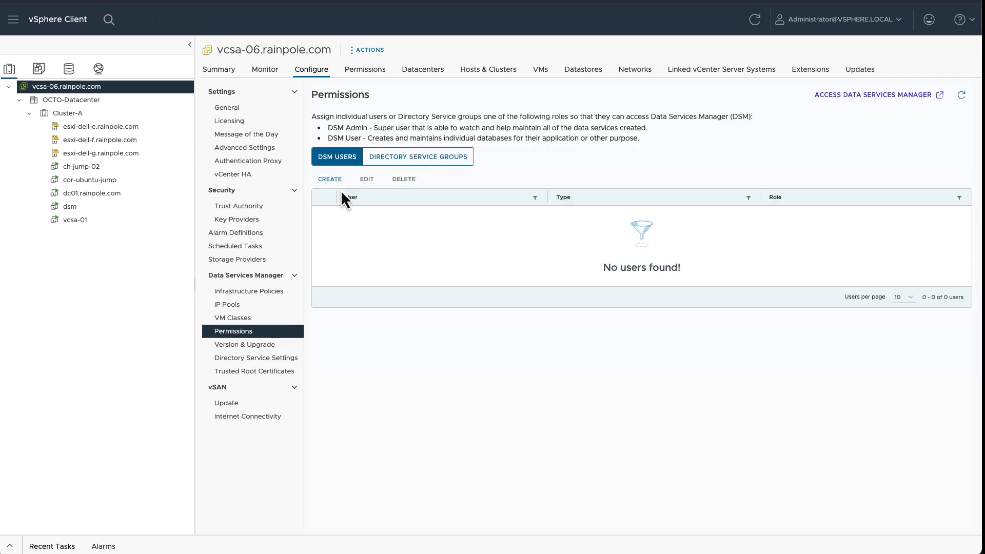
left_click(329, 179)
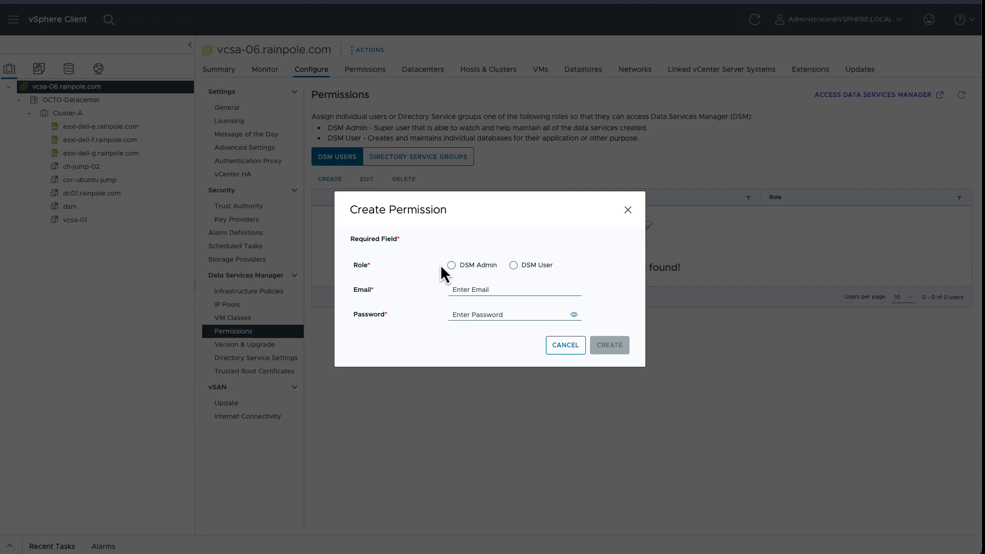
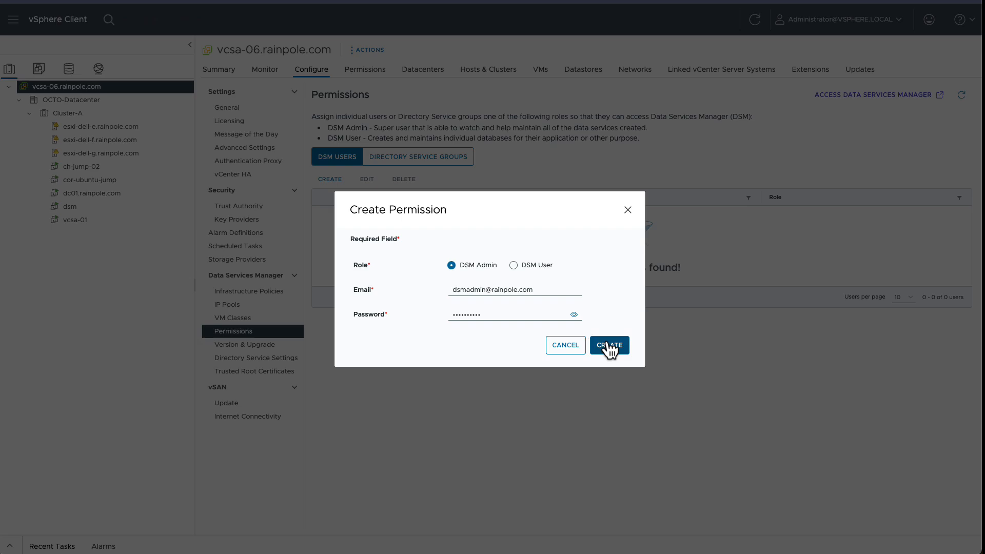
left_click(608, 345)
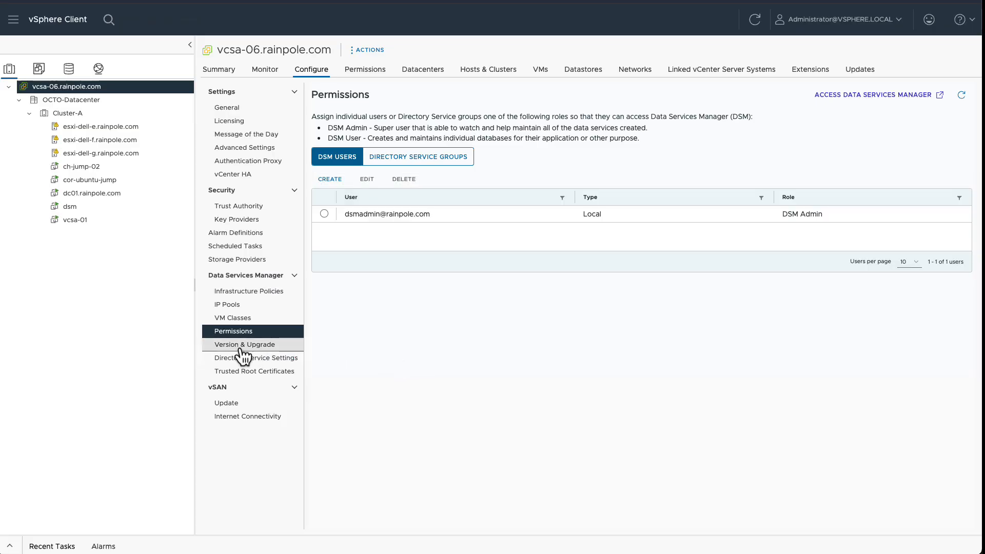
Review Directory Service Settings and the DSM Trusted Root Certificates page
left_click(255, 357)
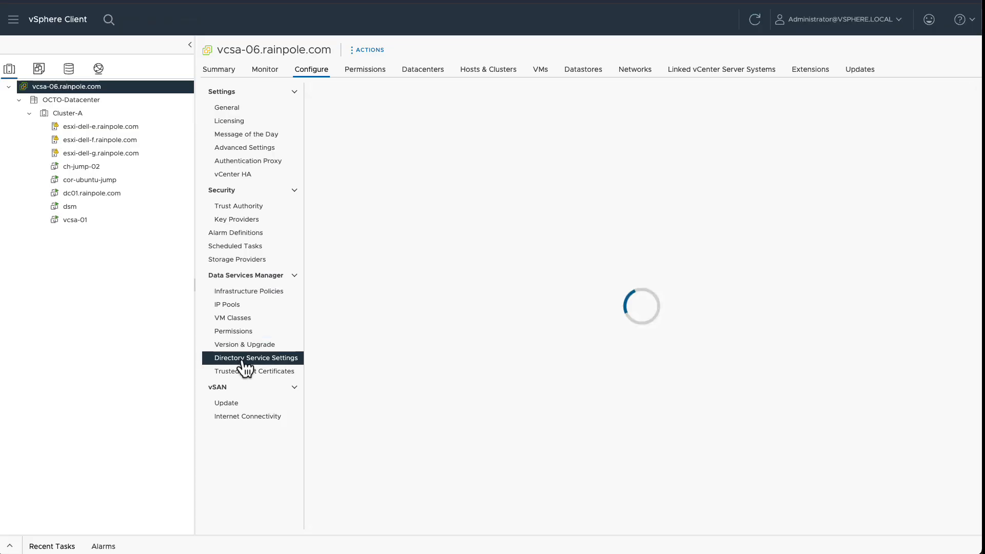
left_click(255, 357)
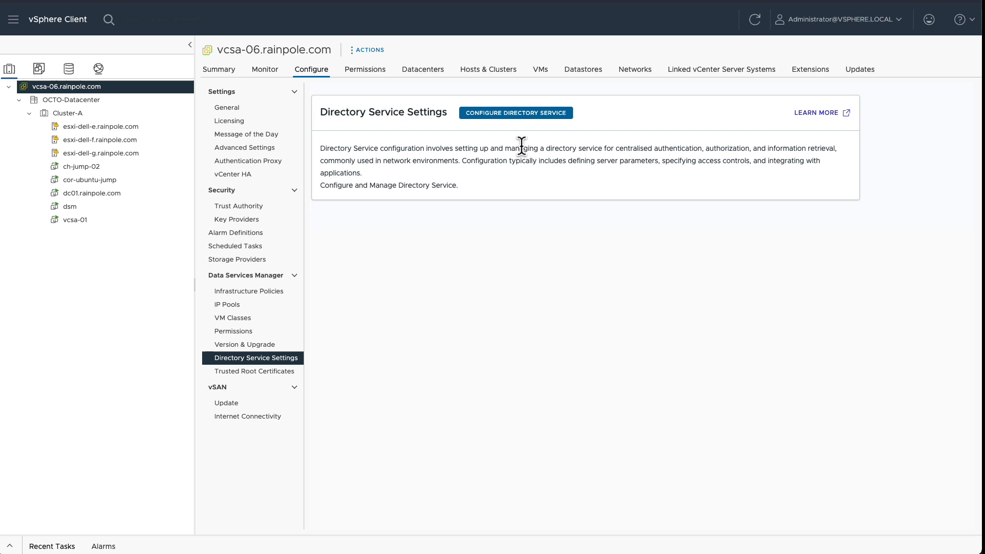
mouse_move(254, 371)
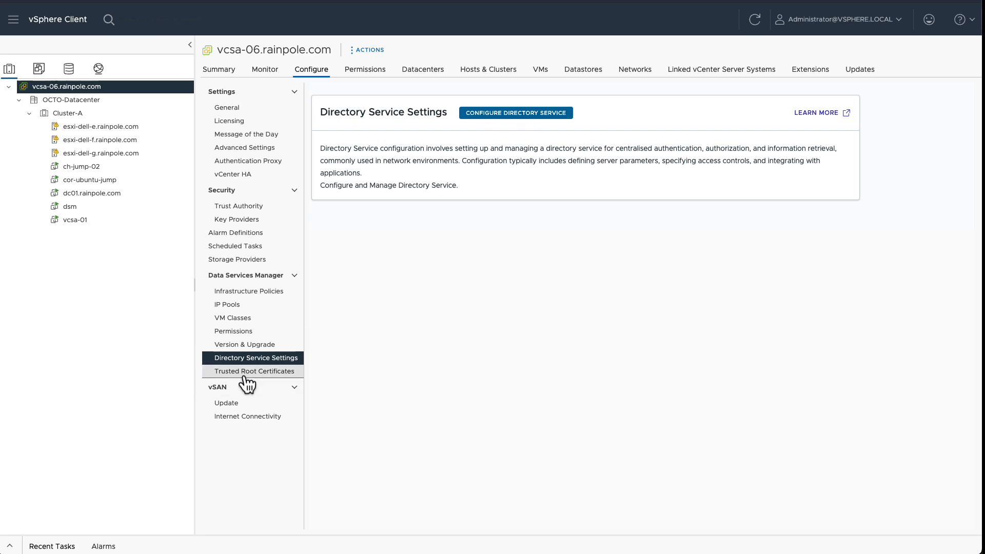
left_click(255, 372)
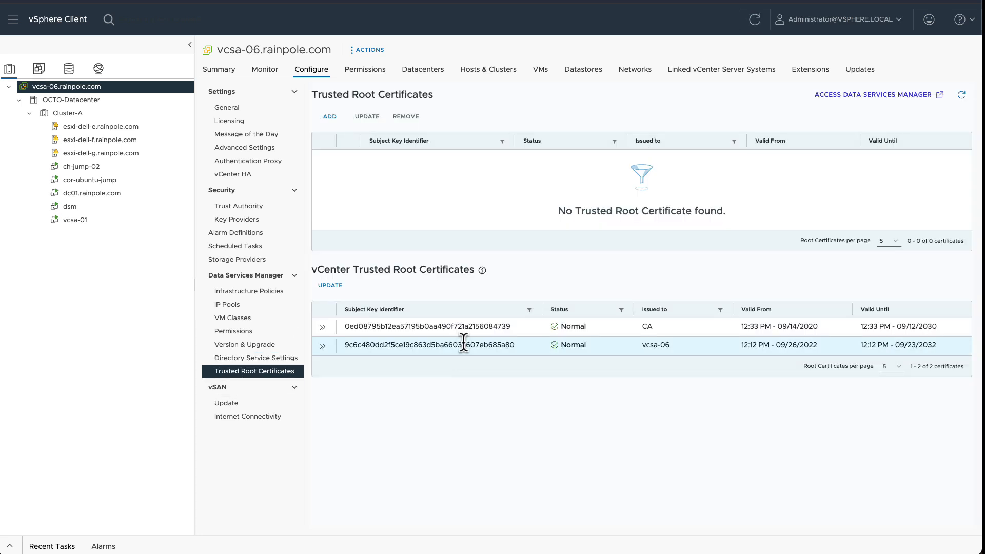
mouse_move(373, 268)
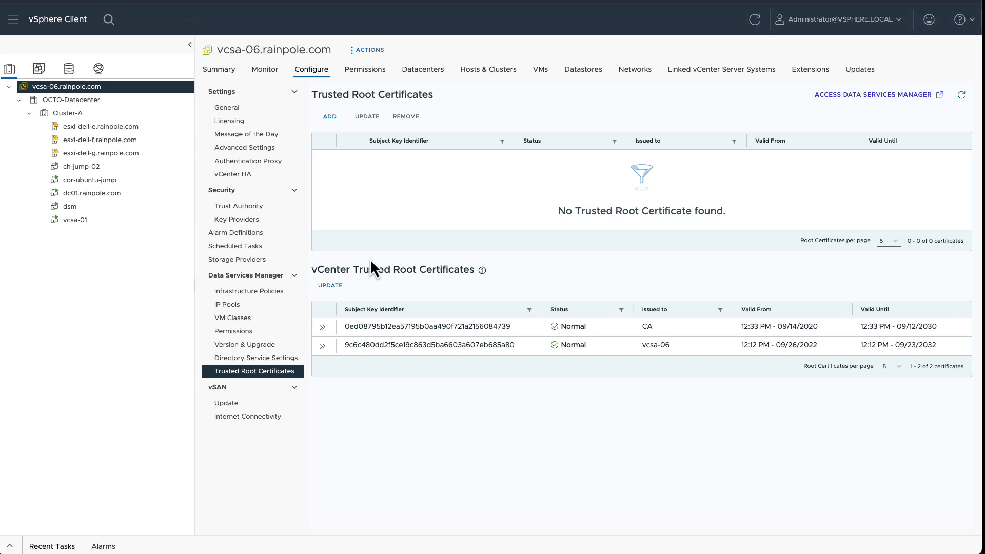
mouse_move(250, 290)
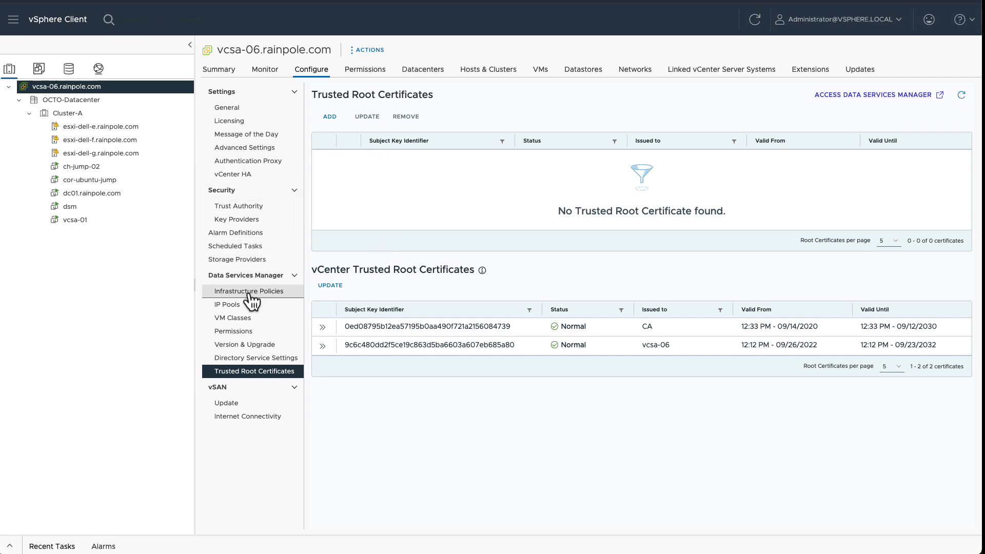
Start a new infrastructure policy named infra-pol-01
left_click(249, 290)
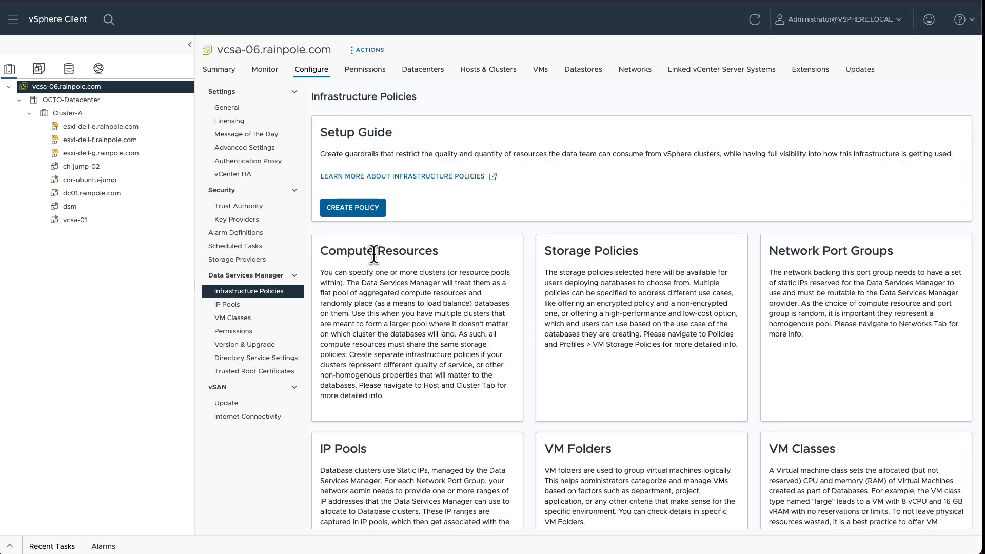
left_click(351, 207)
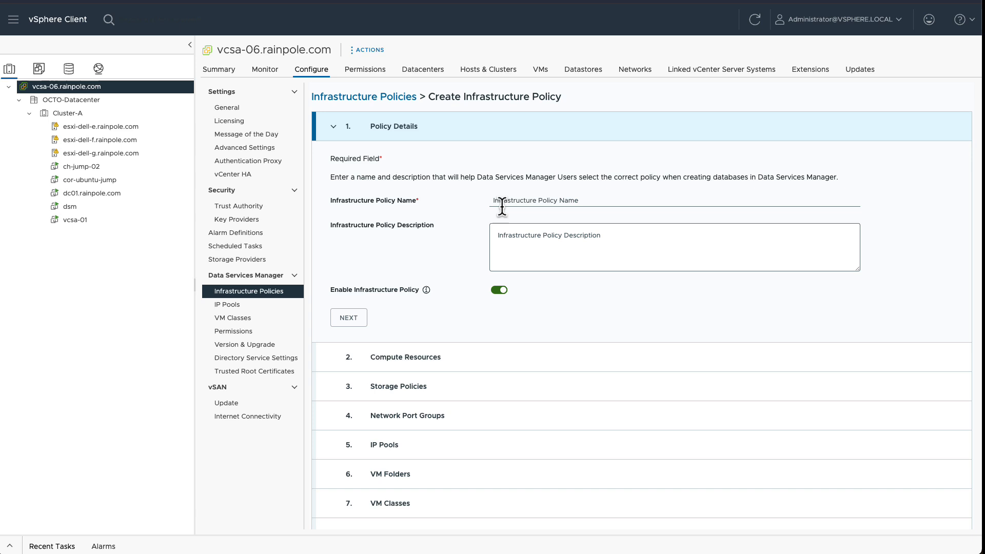
type("infra-pol-01")
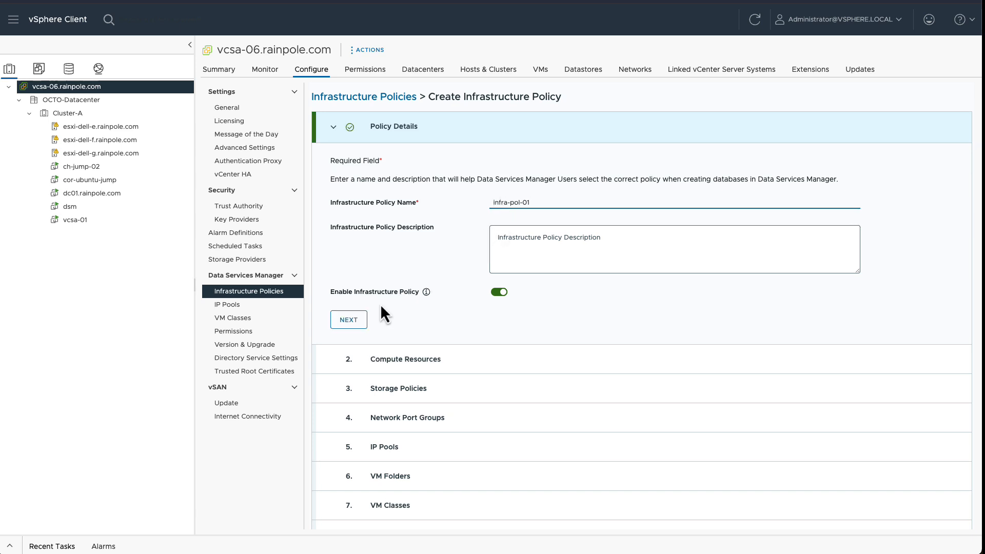
left_click(347, 319)
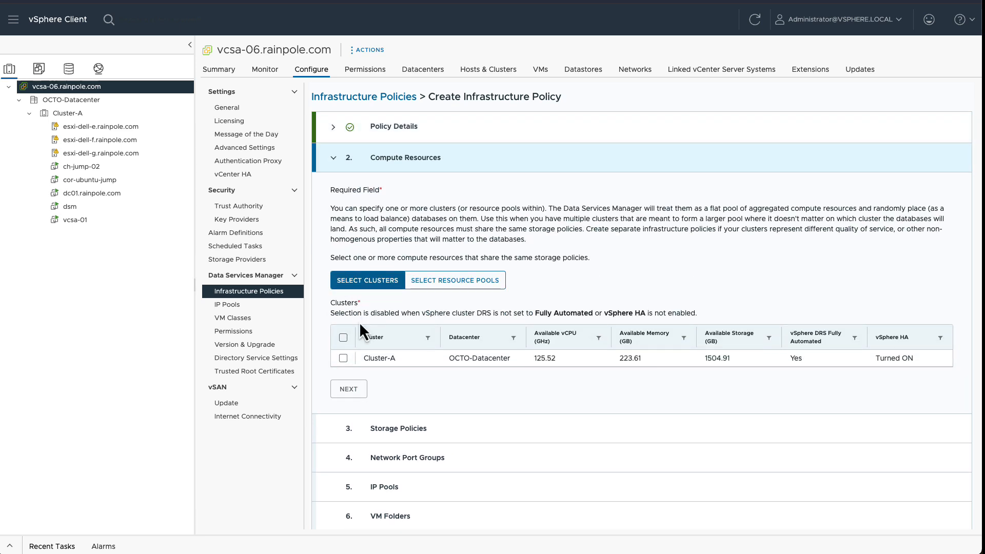
Choose Cluster-A as compute and vSAN Default Storage Policy as storage for the policy
left_click(454, 280)
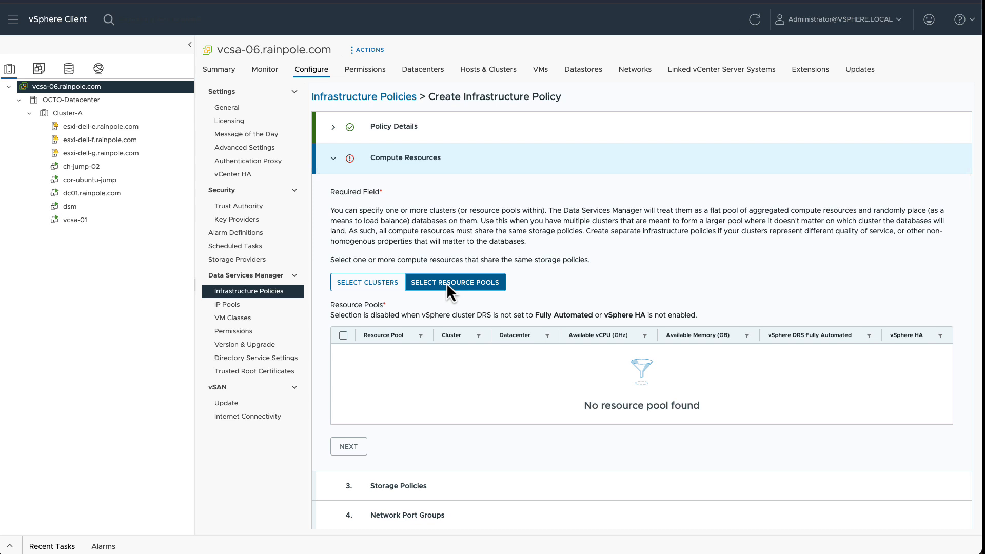
left_click(367, 281)
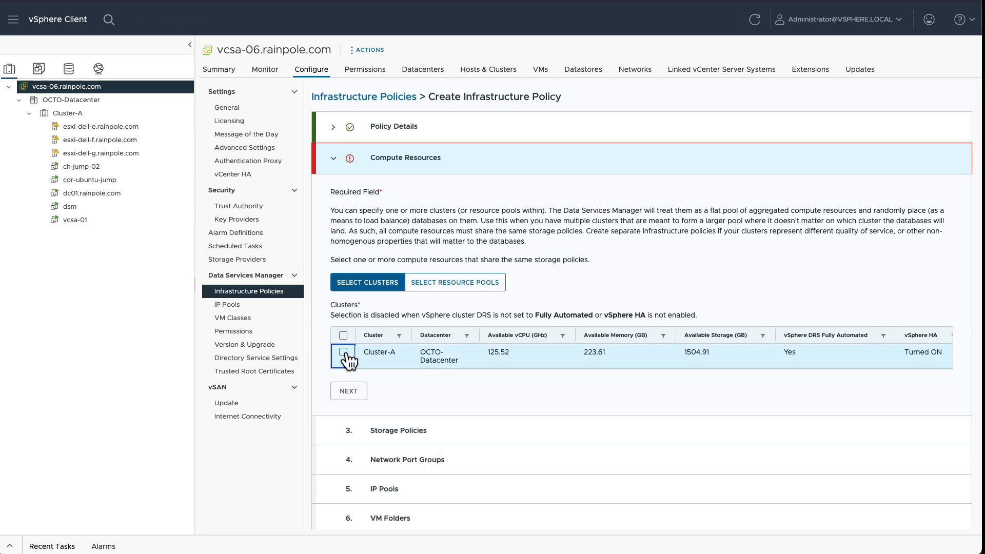
left_click(348, 391)
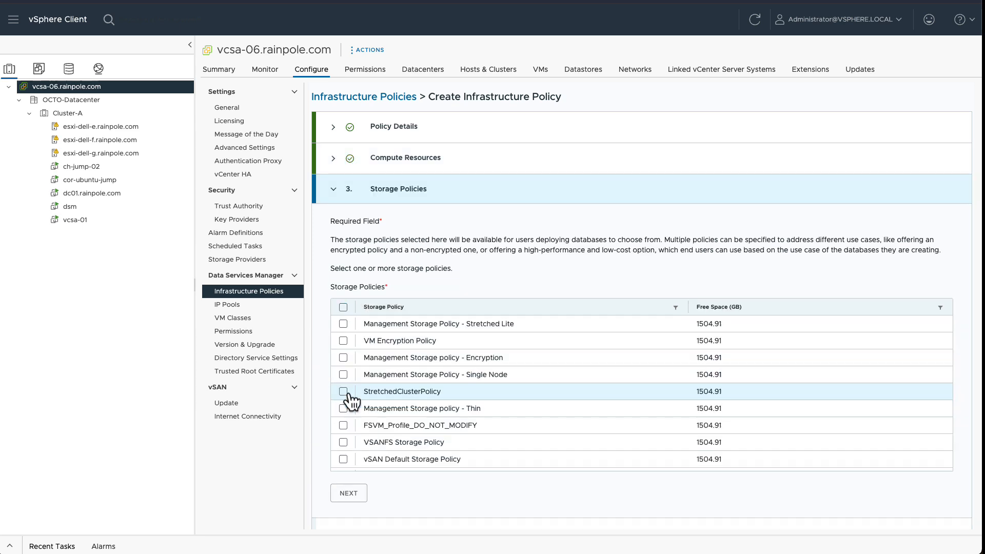
mouse_move(349, 436)
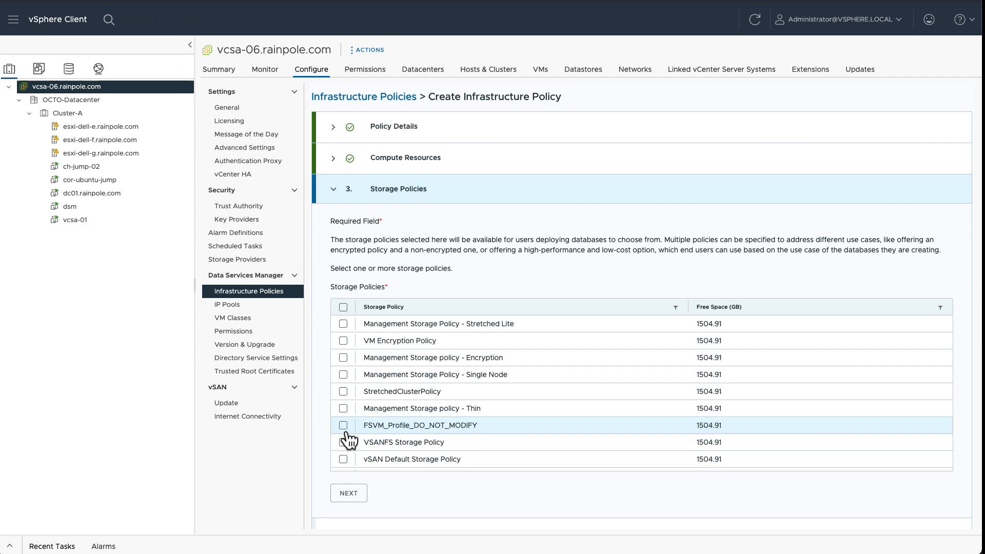
left_click(342, 446)
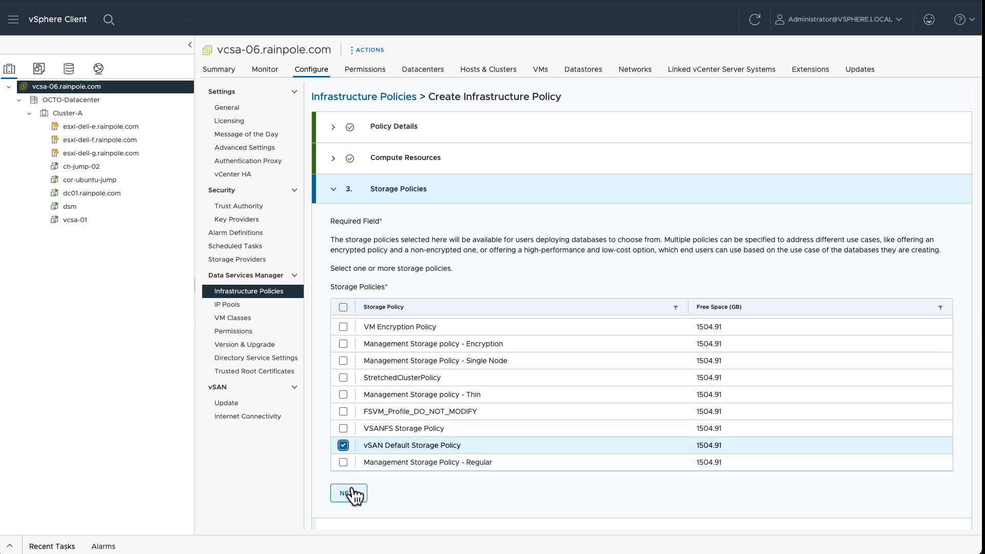
left_click(349, 494)
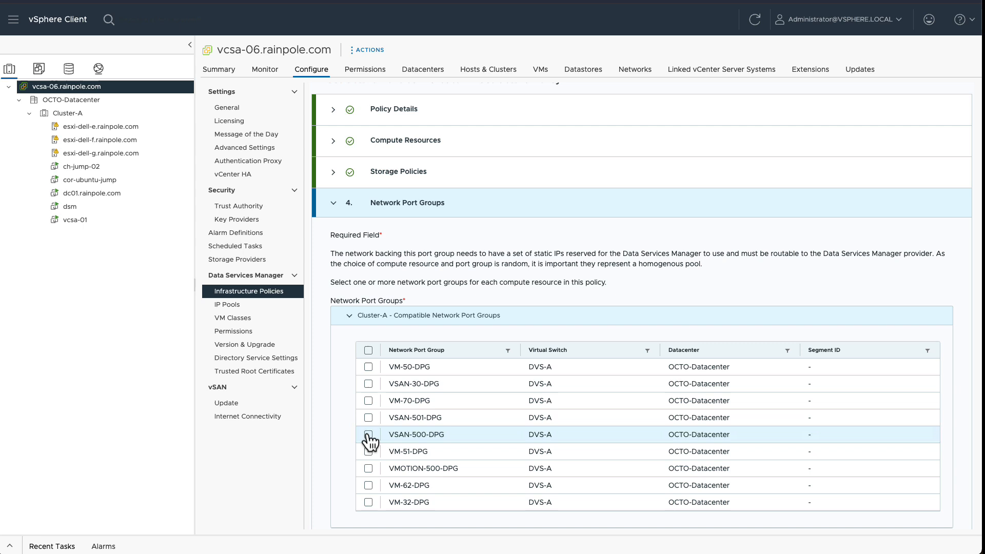
Set VM-62-DPG, vlan-62-ip-pool, Discovered virtual machine folder and all four VM classes, reaching Review
left_click(369, 486)
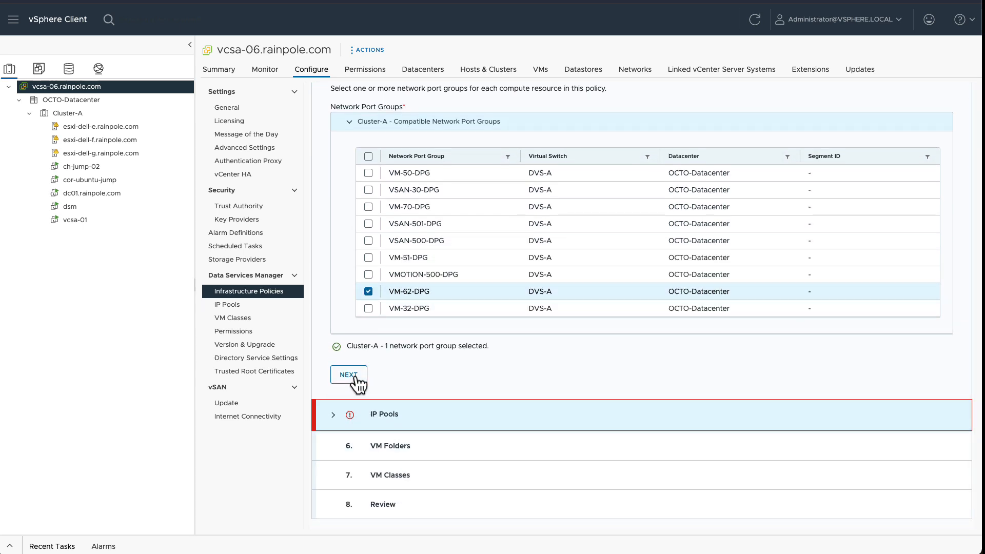
left_click(347, 375)
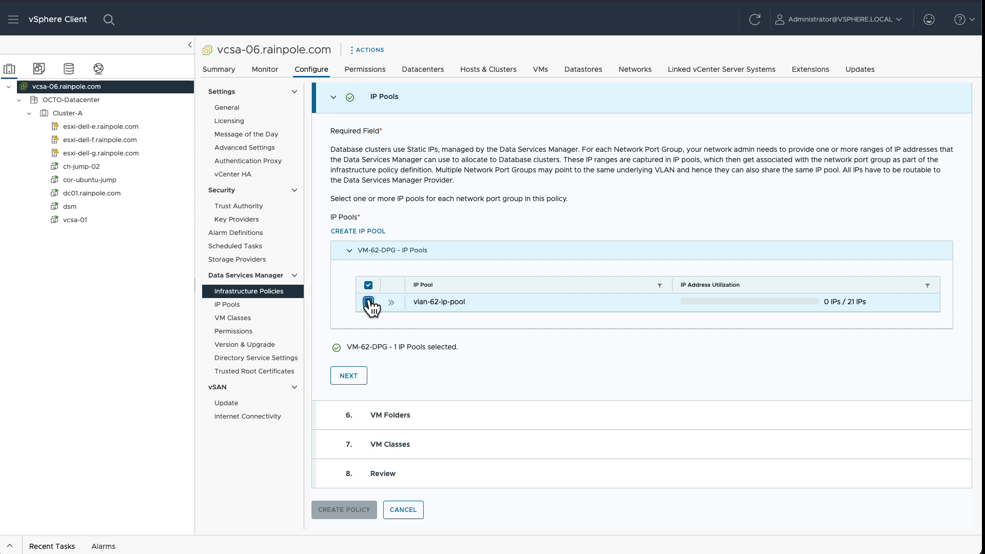
left_click(347, 375)
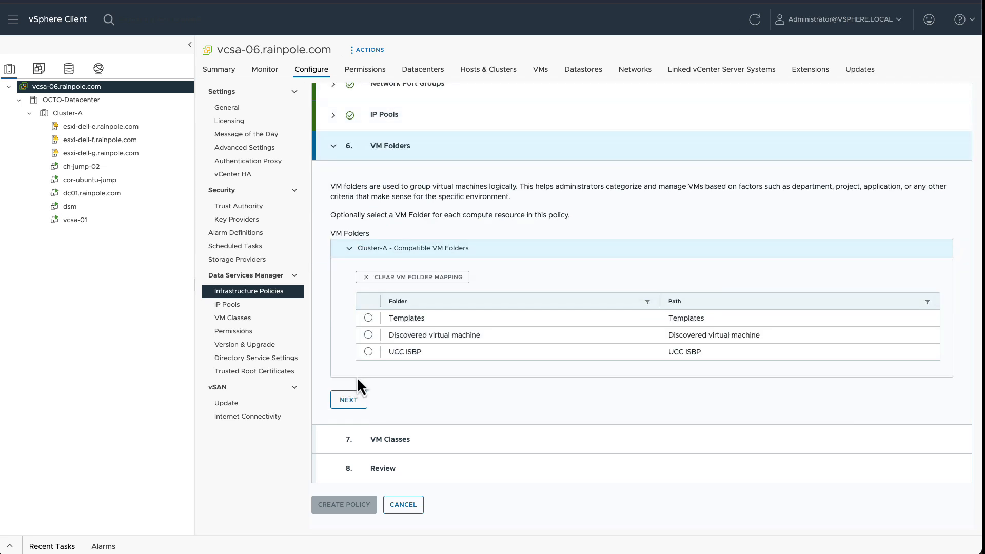
left_click(368, 335)
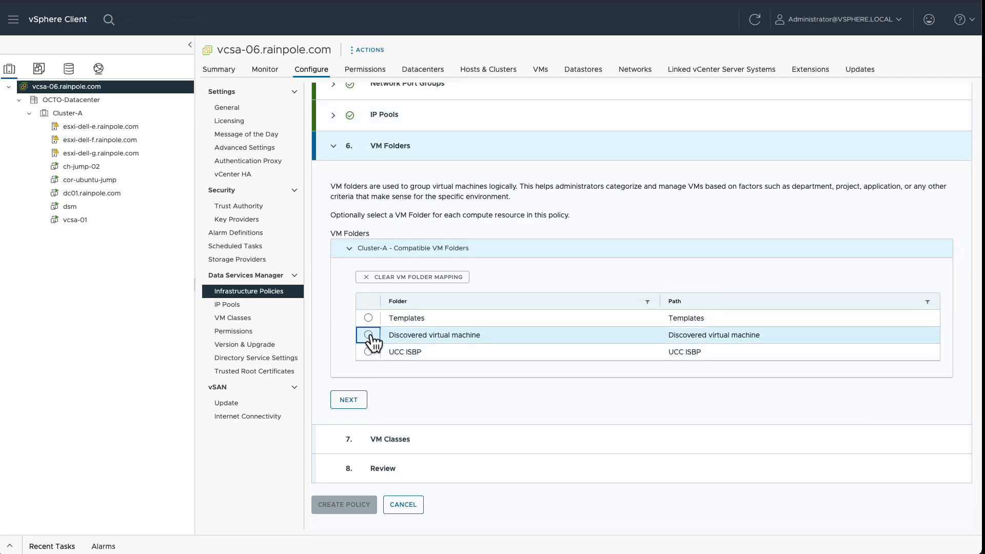
left_click(347, 399)
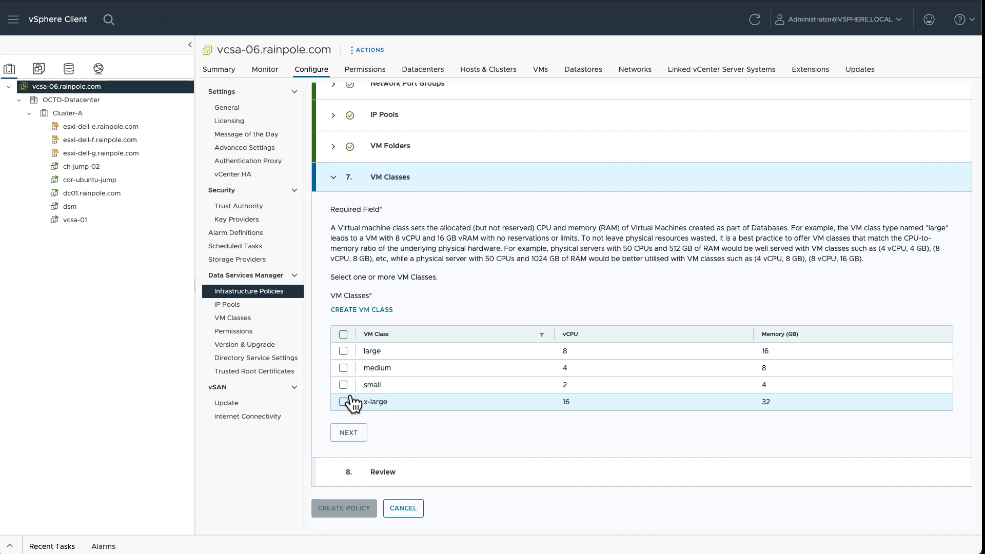
mouse_move(346, 343)
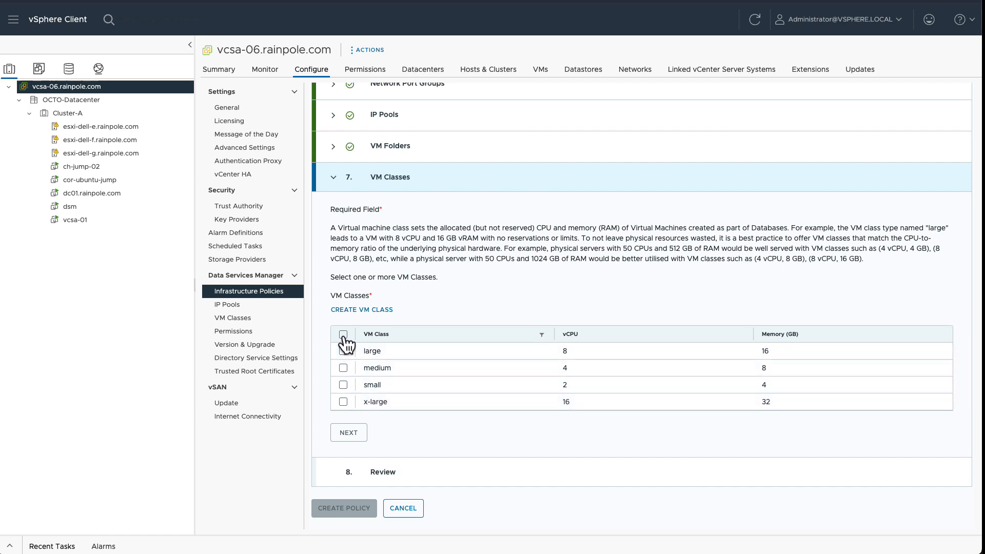
left_click(348, 431)
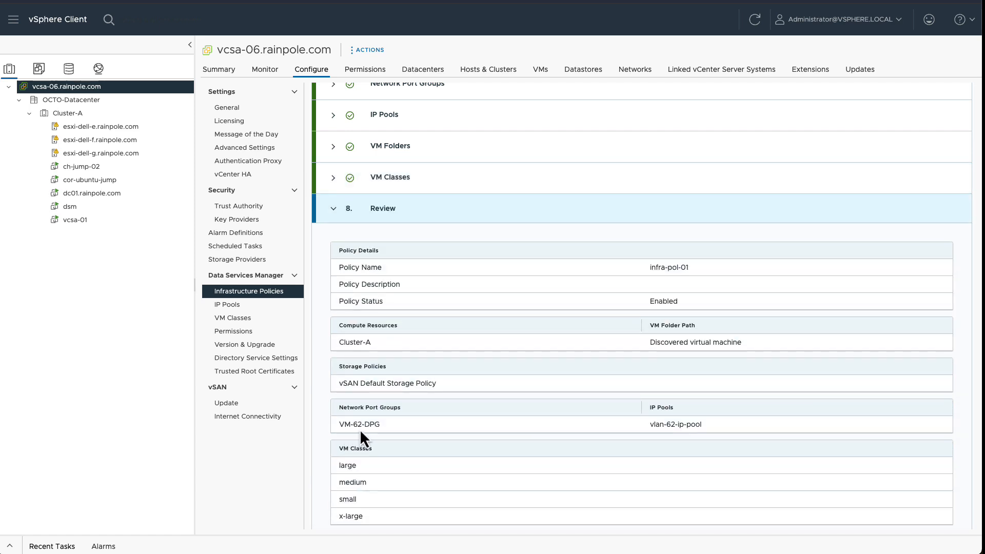
Create policy infra-pol-01 and go to the Data Services Manager console sign-in
scroll("down", 3)
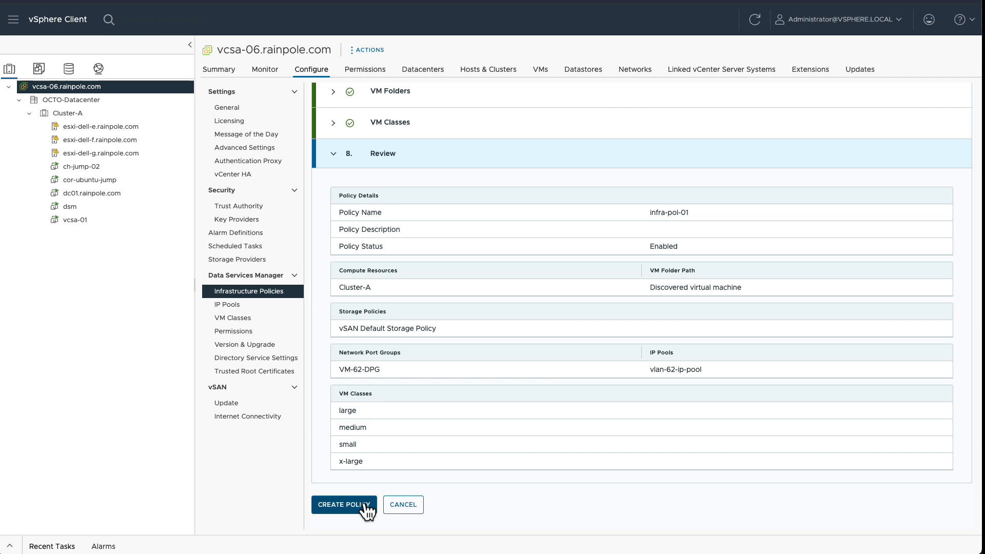
left_click(343, 504)
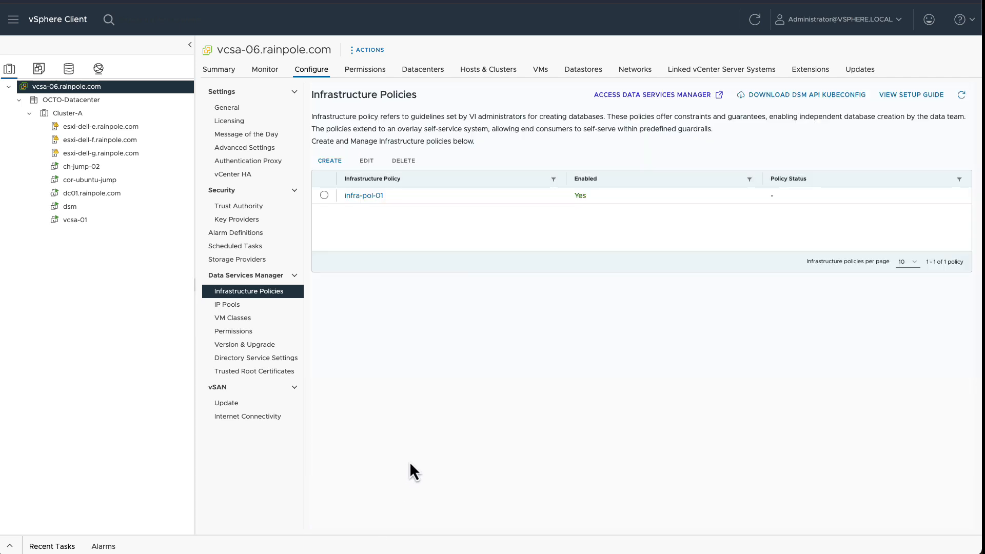
mouse_move(528, 343)
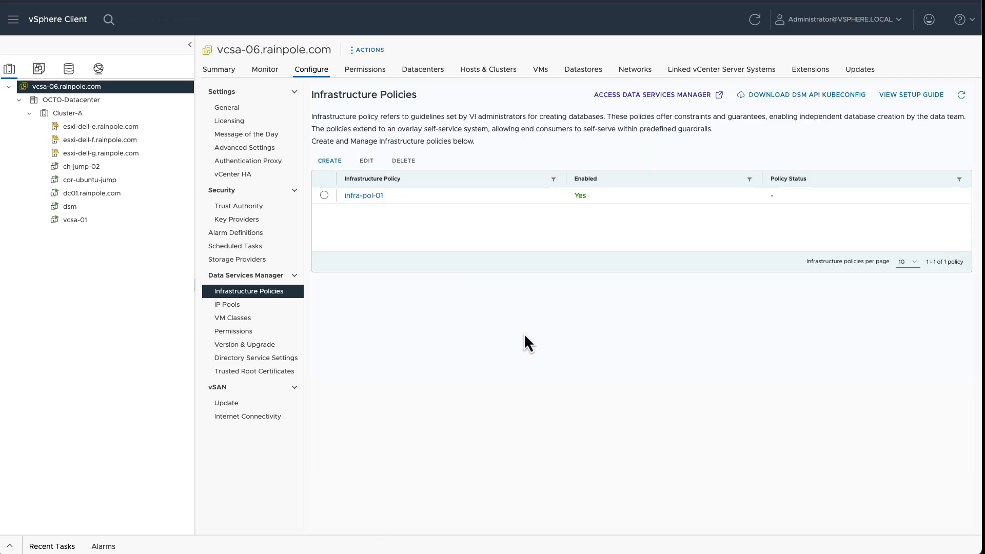
left_click(653, 94)
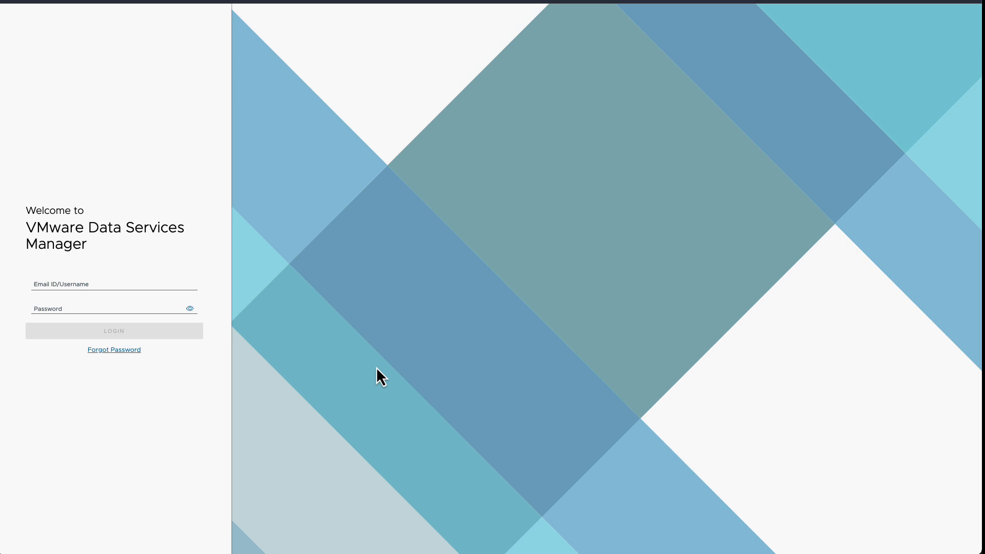
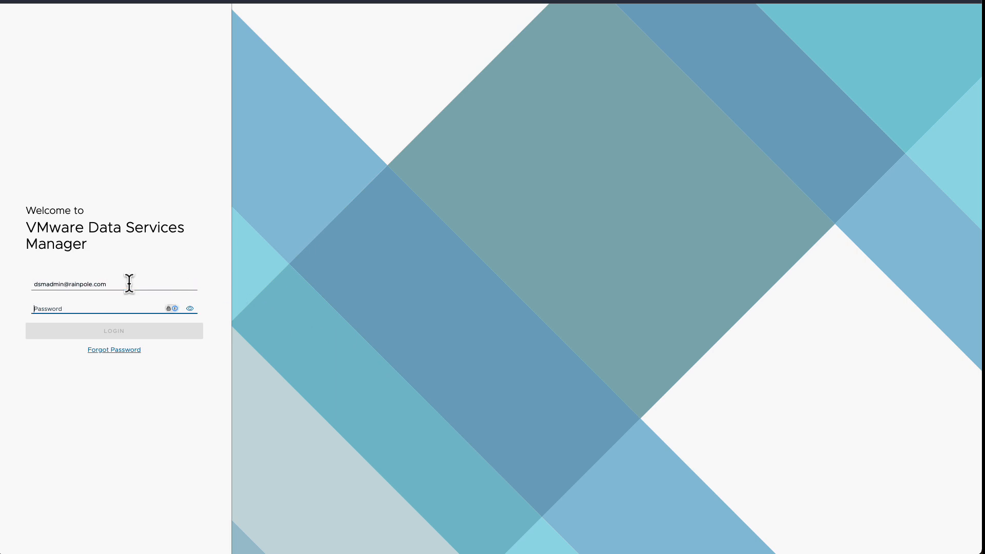
left_click(114, 330)
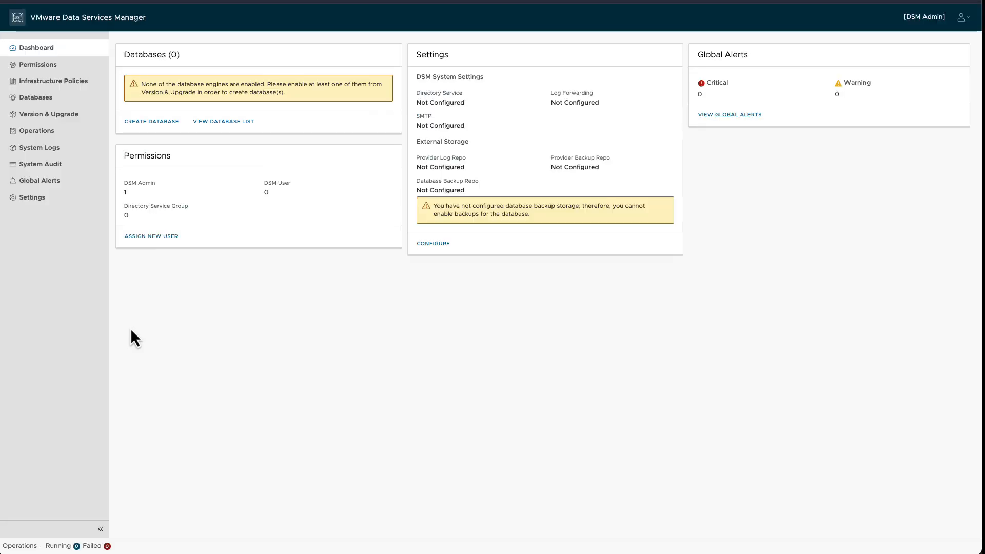
mouse_move(212, 107)
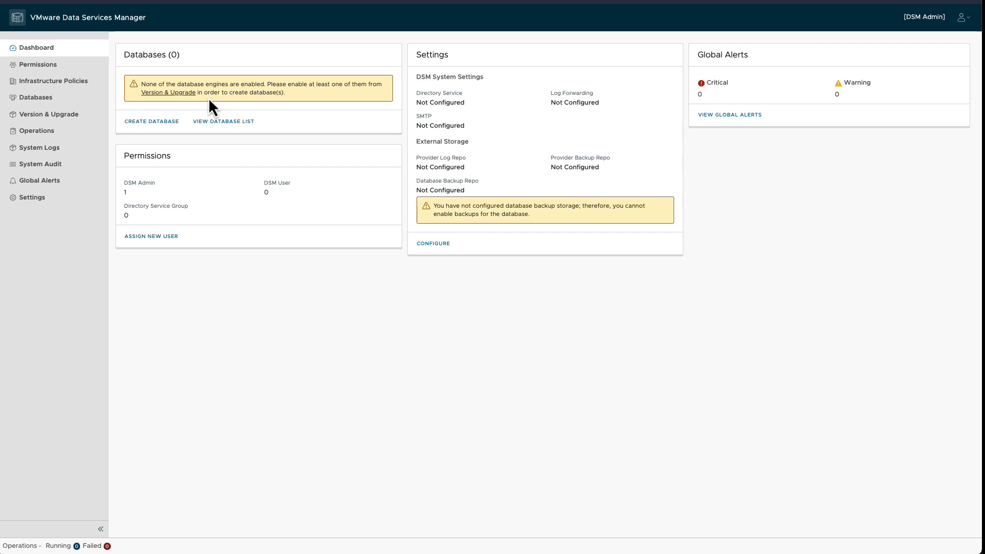
mouse_move(312, 153)
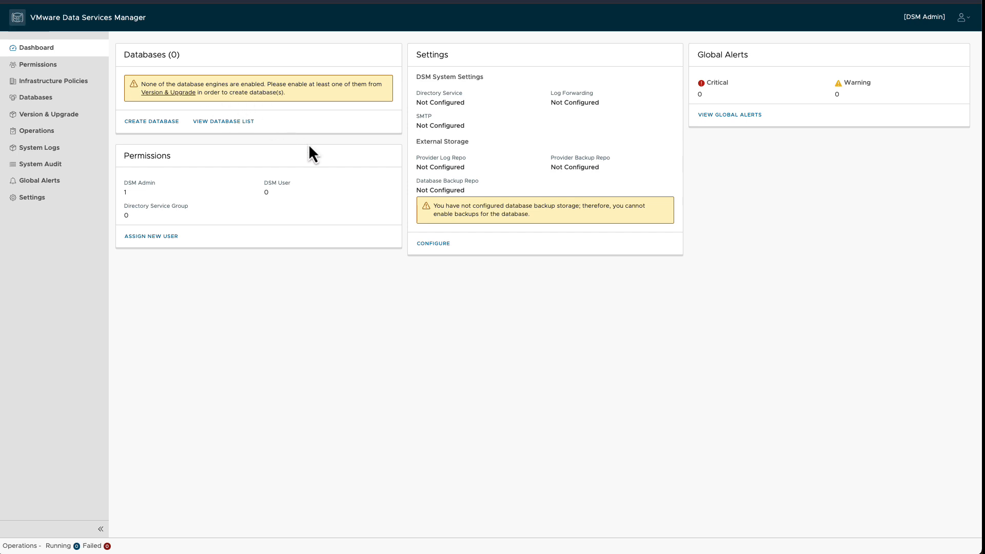
mouse_move(526, 207)
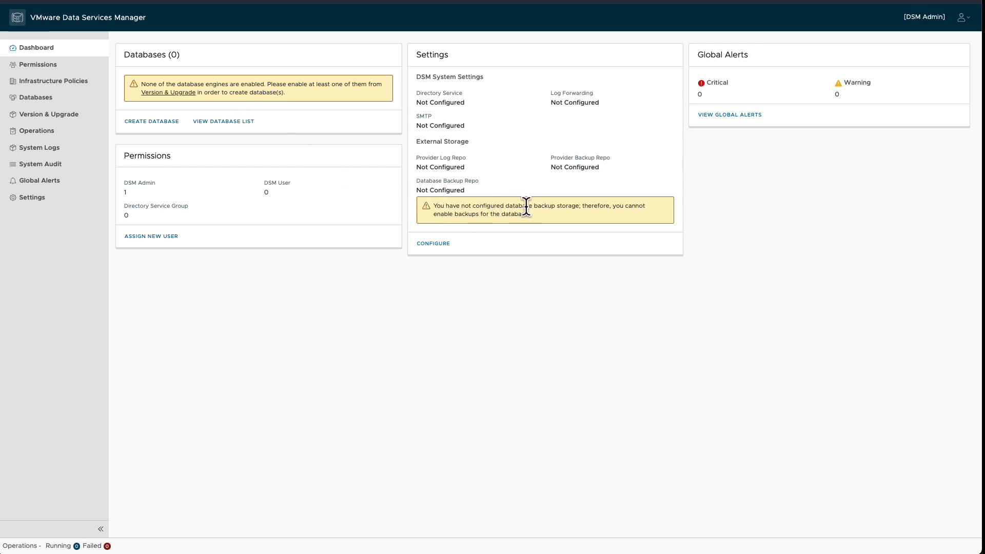
mouse_move(113, 203)
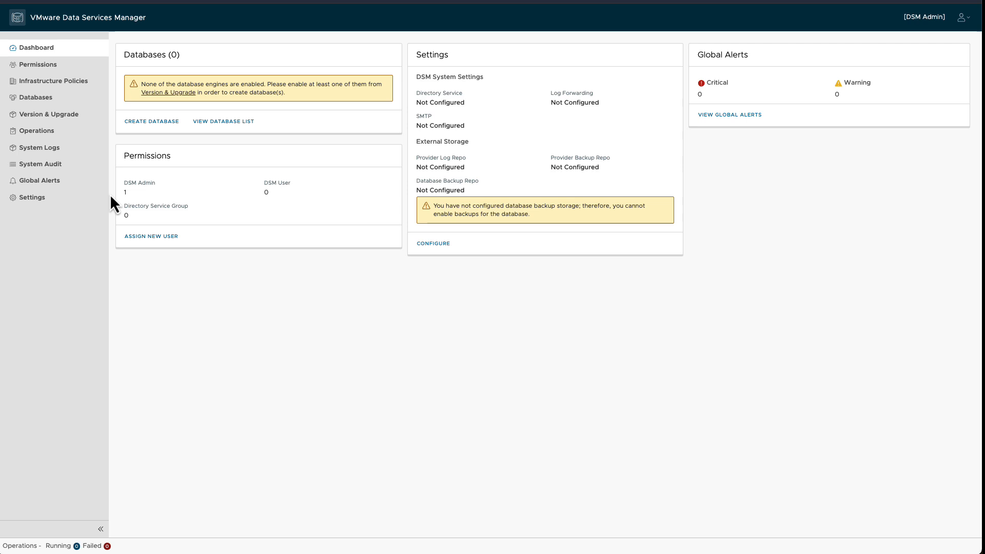
left_click(31, 197)
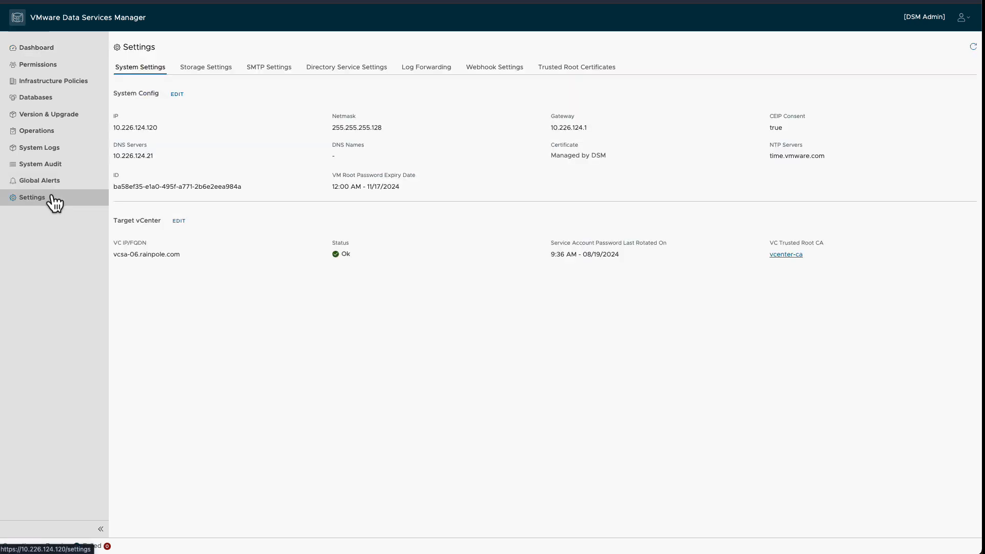
mouse_move(171, 112)
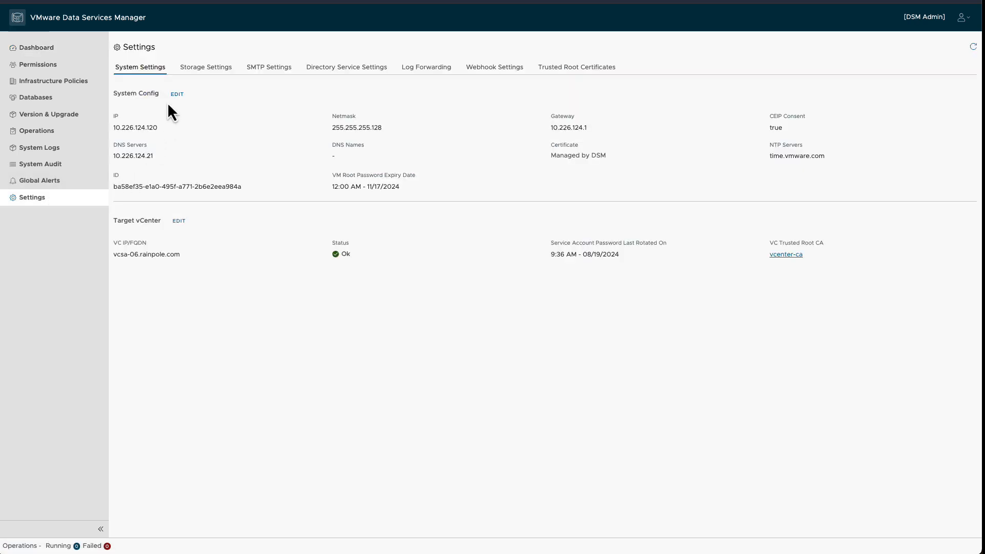
mouse_move(205, 66)
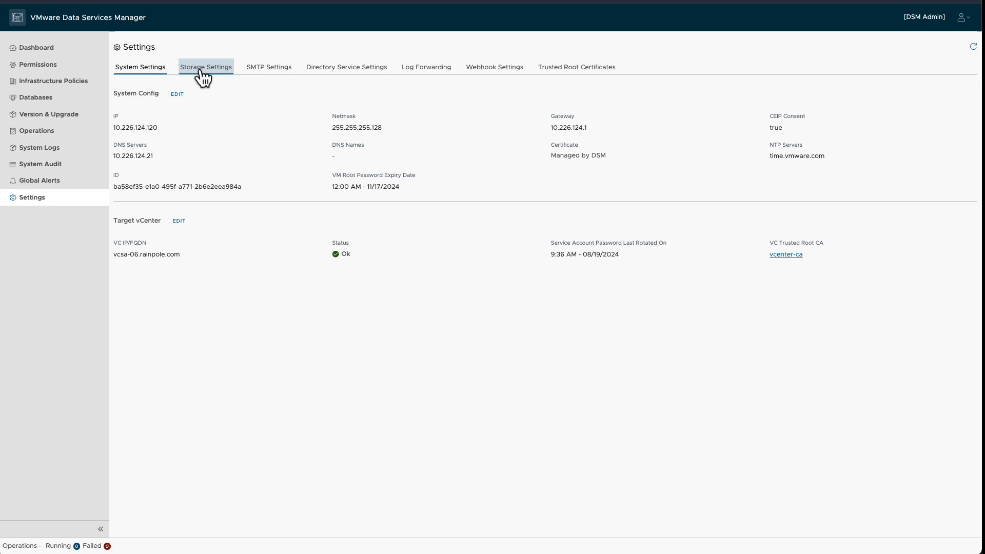
left_click(205, 67)
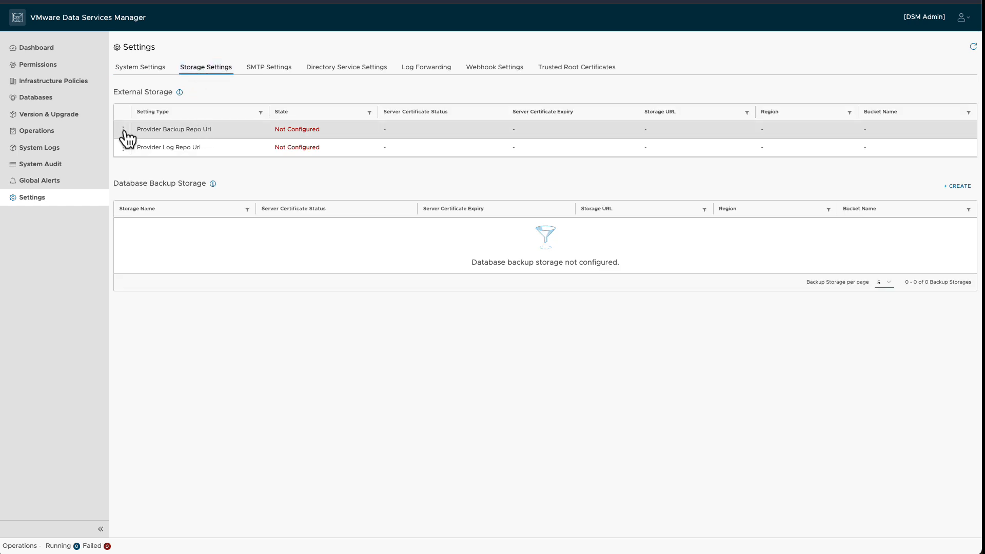
Attempt the Provider Backup Repo configuration, dismiss the untrusted MinIO certificate error, and view Trusted Root Certificates
left_click(124, 129)
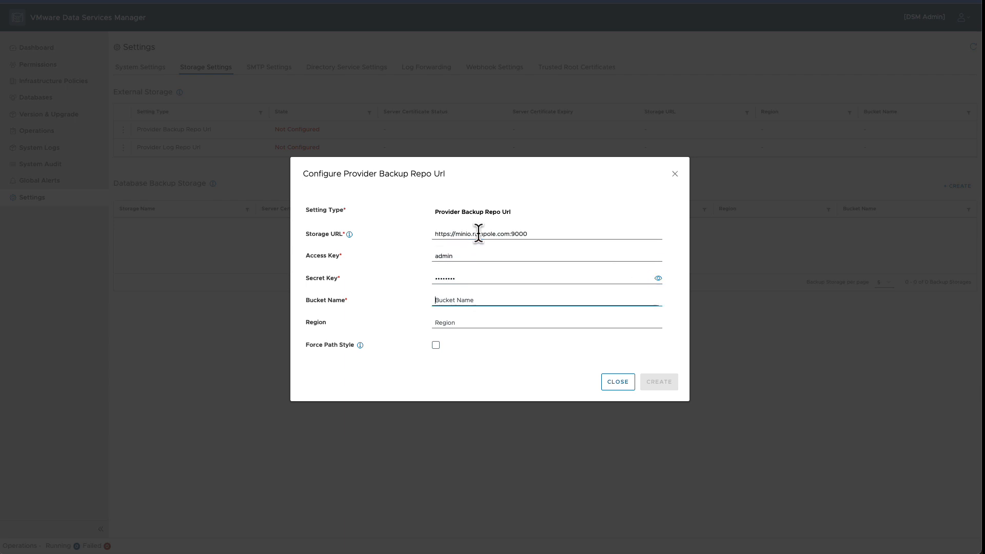
left_click(435, 344)
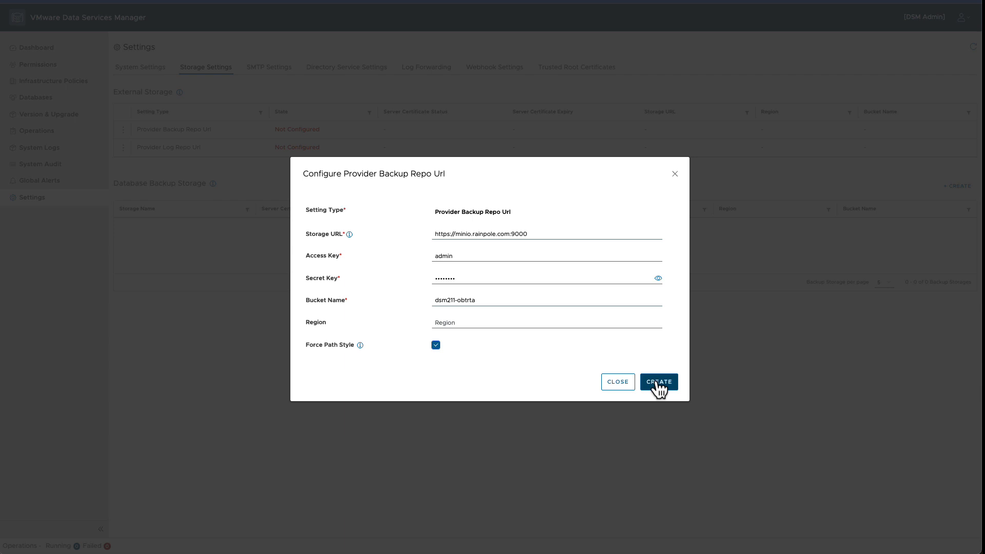
left_click(658, 381)
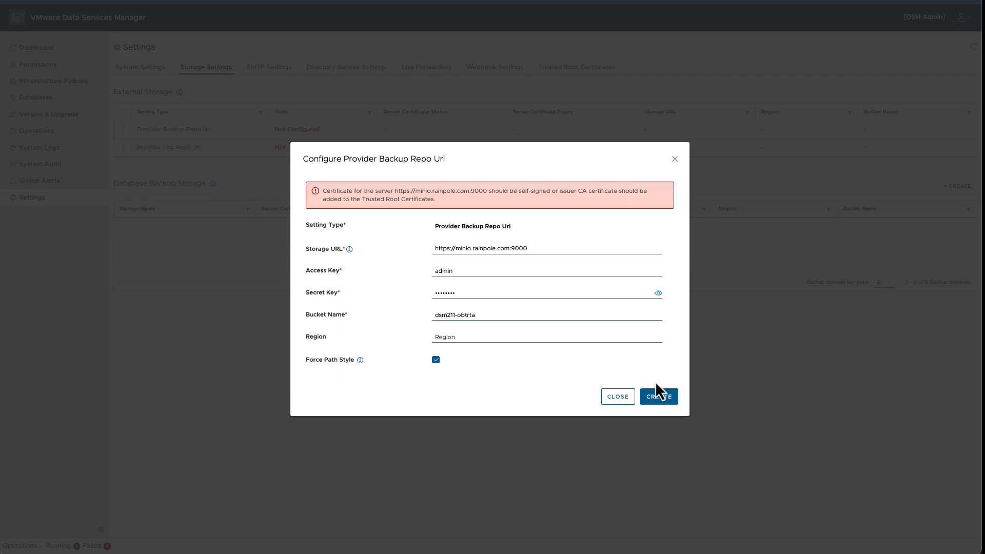
mouse_move(541, 213)
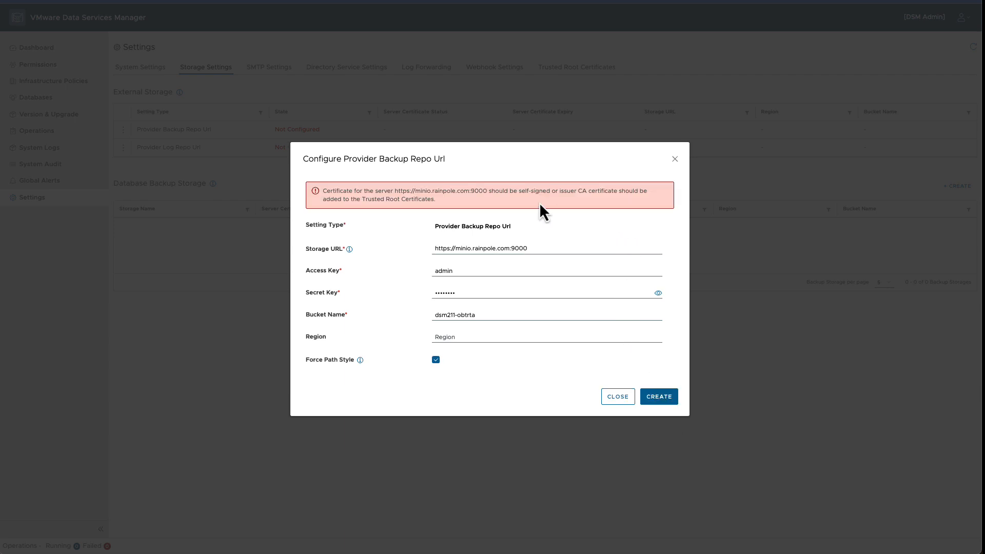
mouse_move(618, 396)
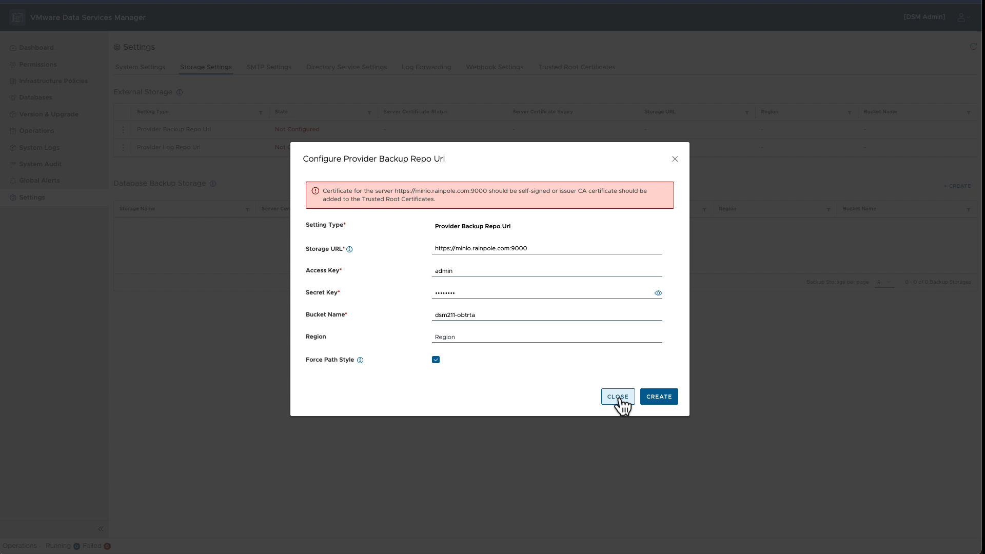
left_click(617, 396)
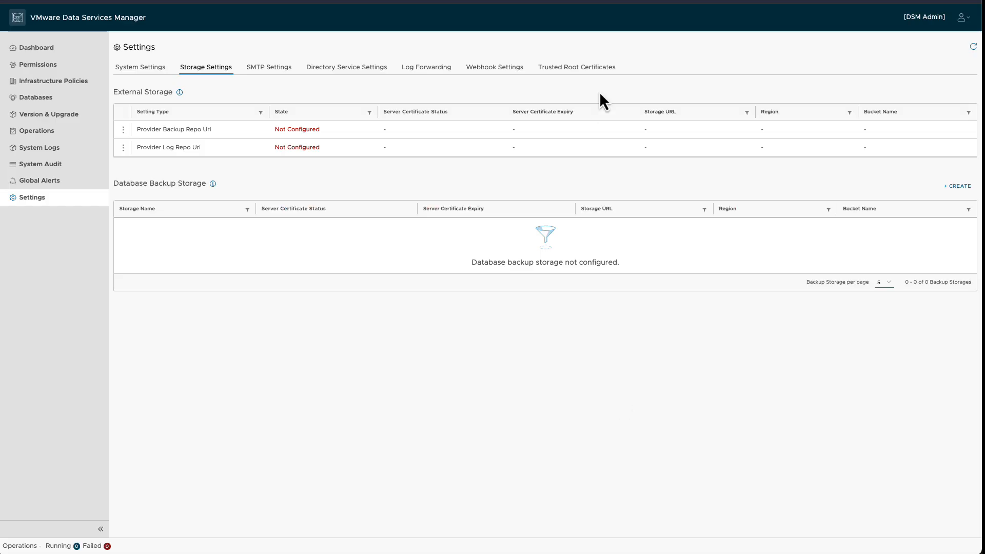
left_click(575, 67)
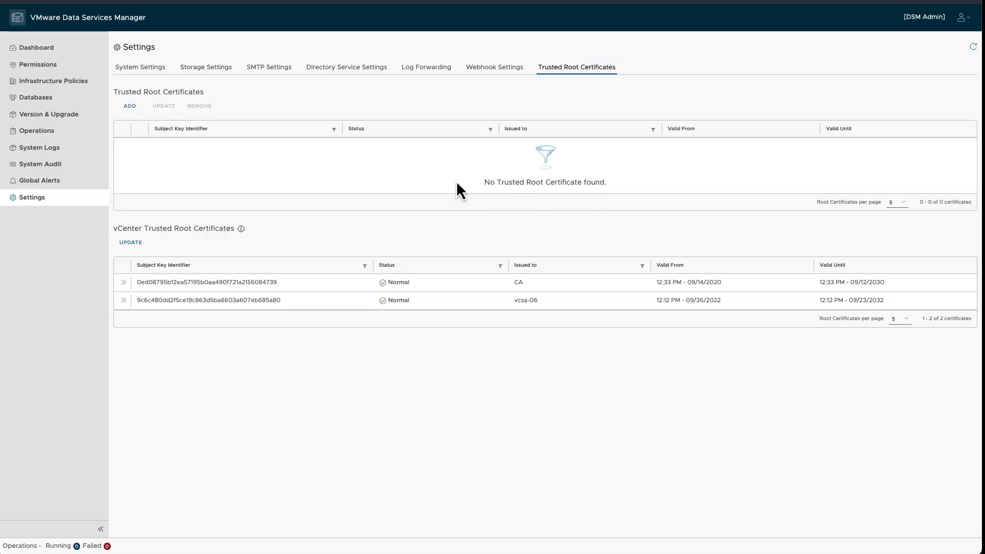
mouse_move(149, 159)
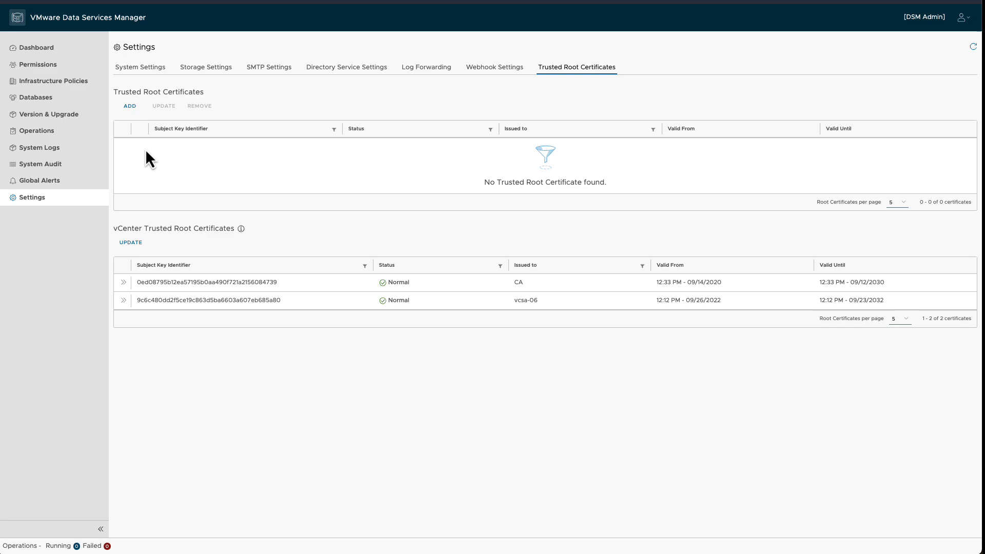
Add the myMinIO_CA trusted root certificate and expand its row to show its details
left_click(130, 106)
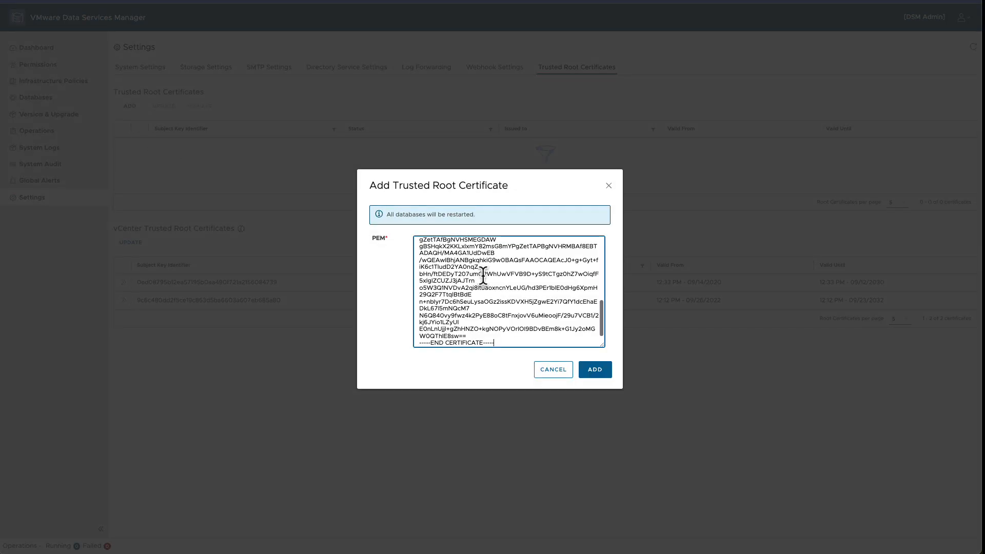
left_click(594, 369)
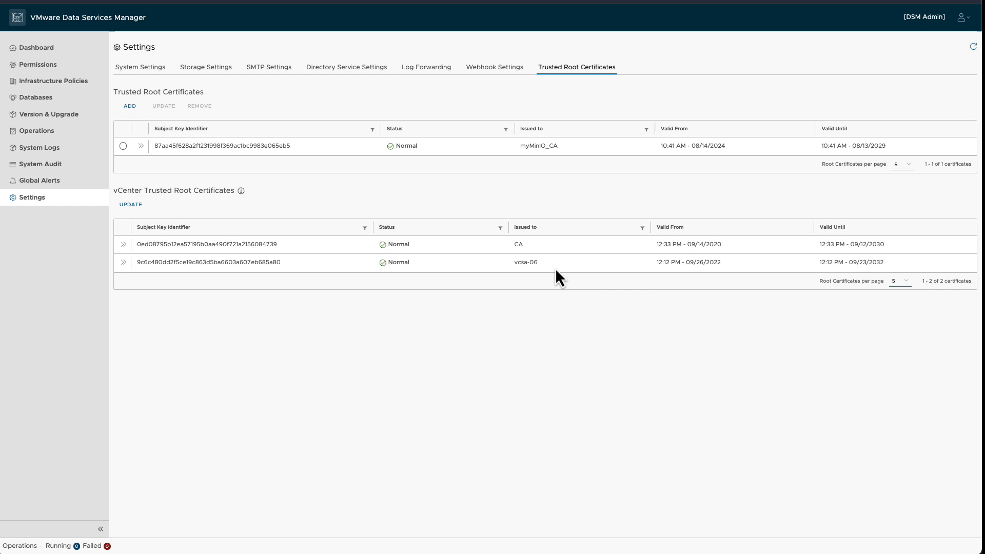
mouse_move(154, 145)
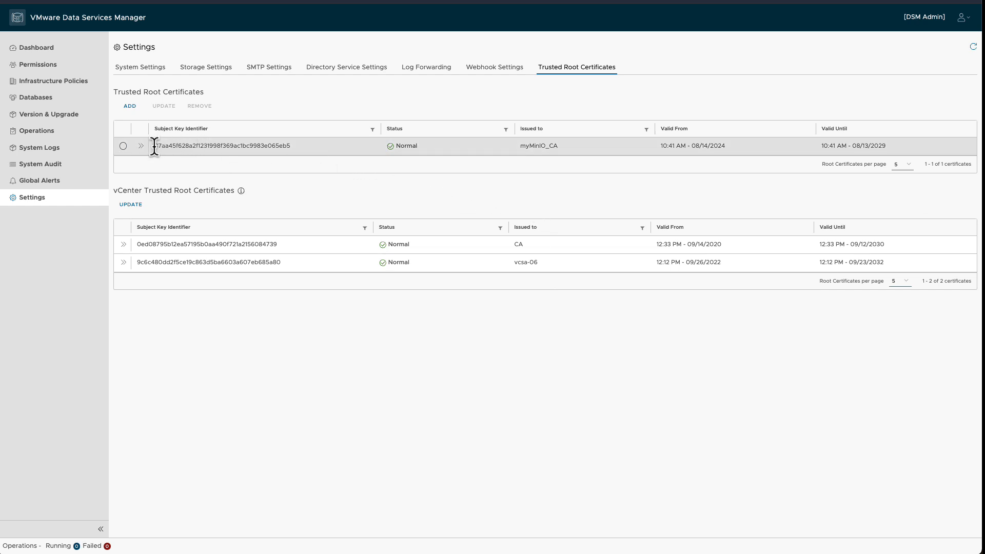
left_click(141, 145)
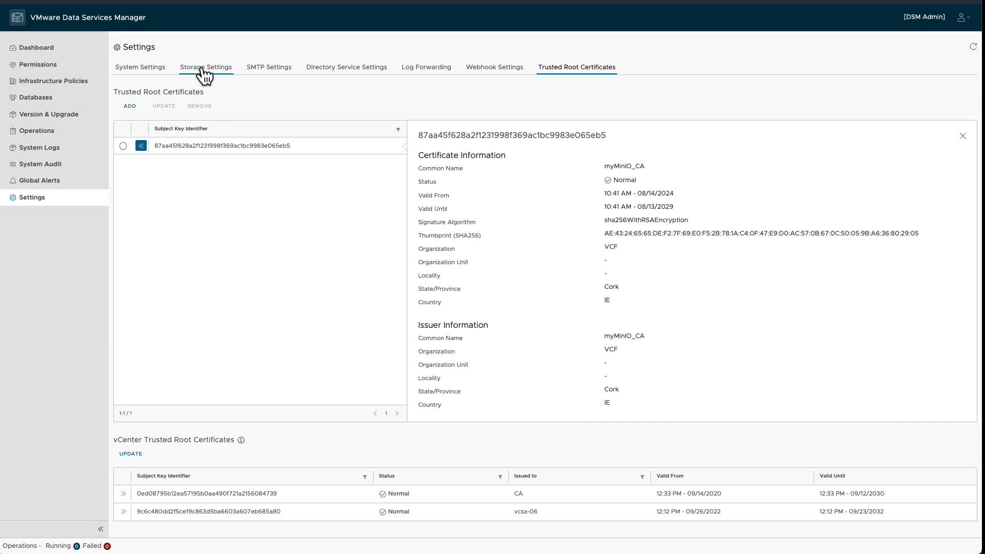
left_click(205, 68)
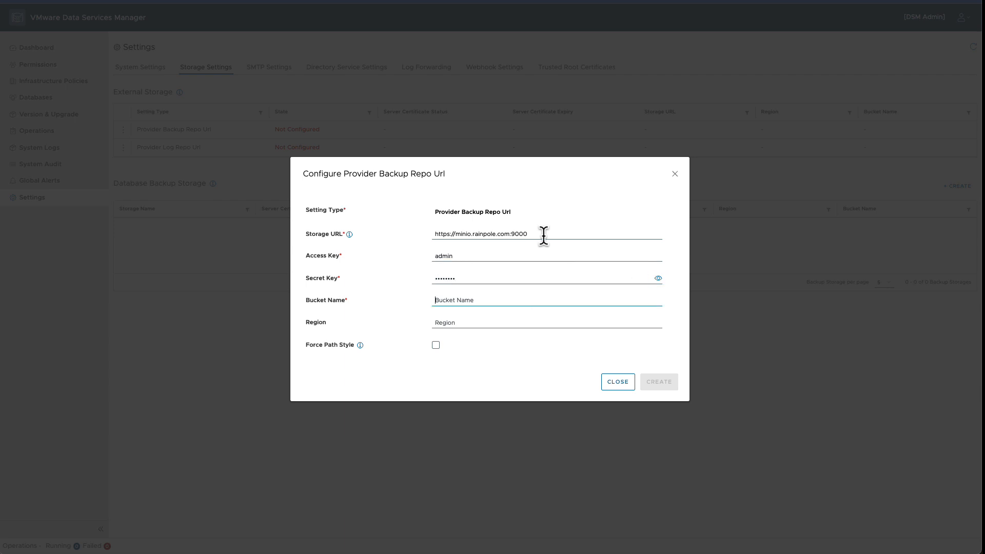
mouse_move(360, 345)
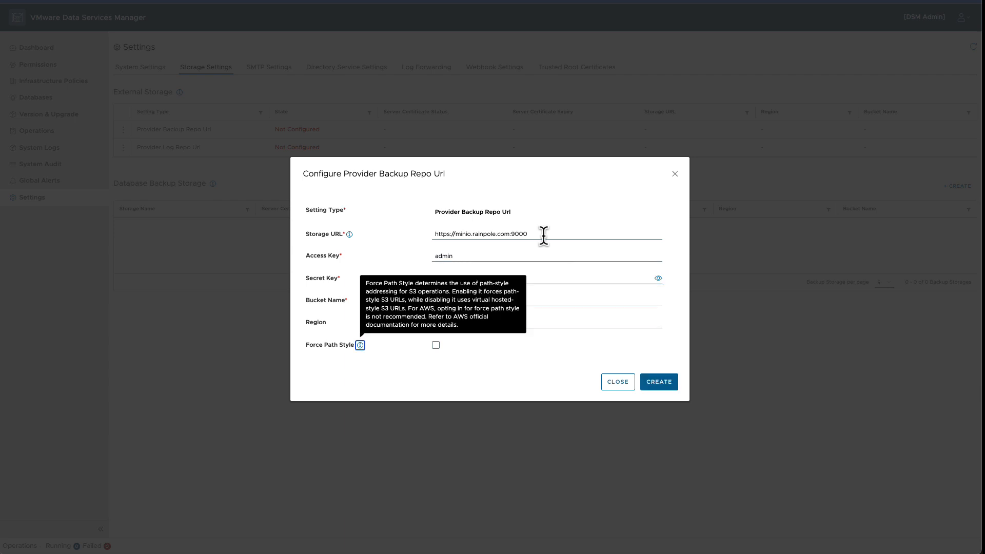
left_click(435, 344)
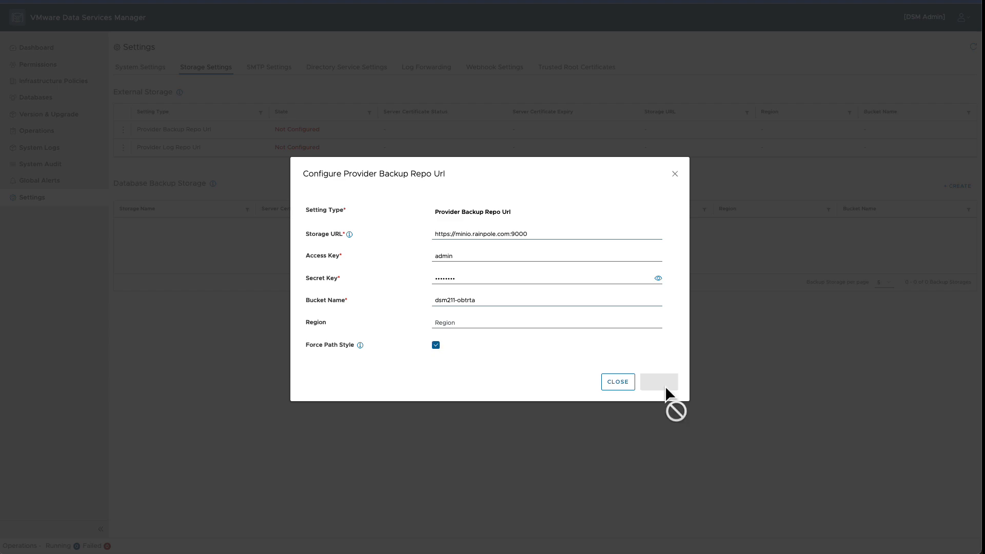
left_click(657, 381)
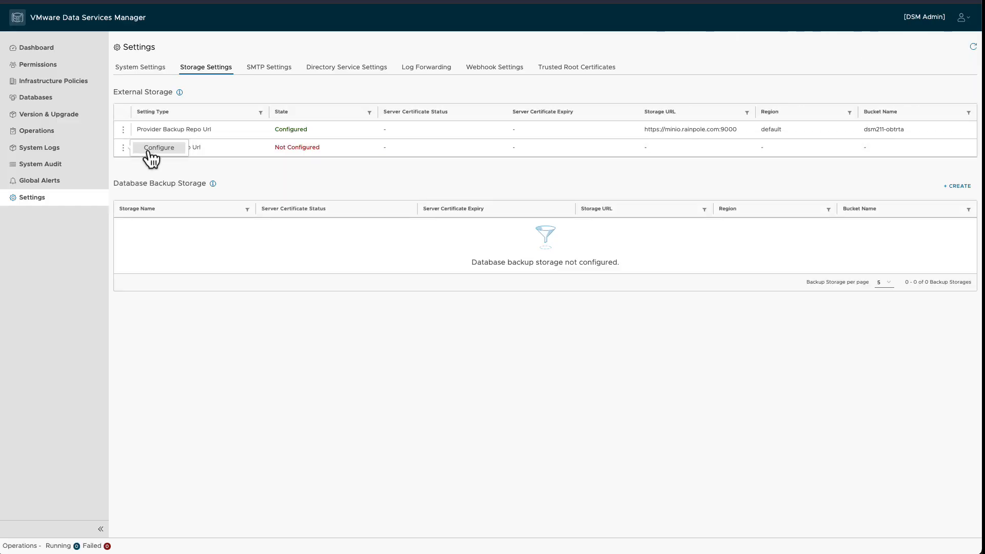
Configure the Provider Log Repo to the same MinIO URL with bucket dsm211-obtrta
left_click(158, 147)
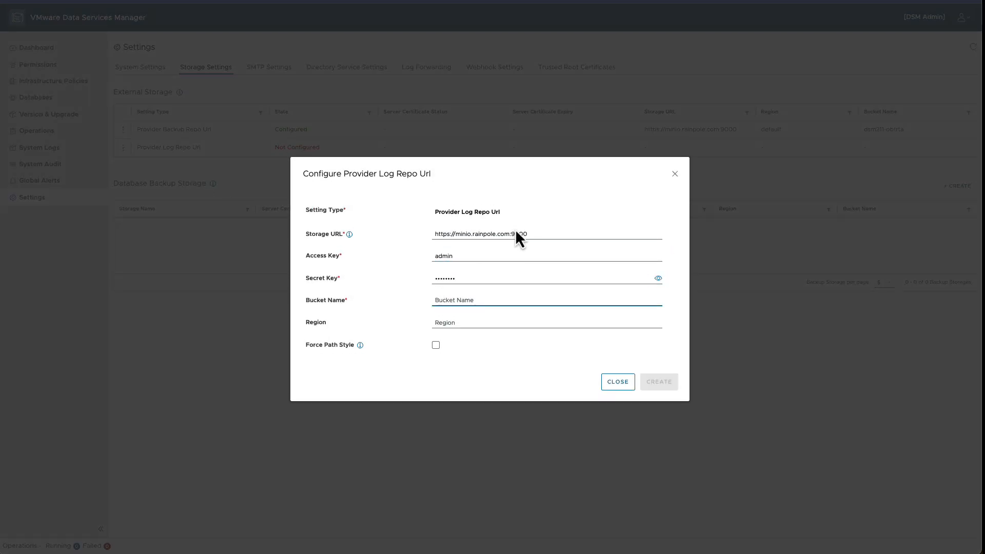
left_click(435, 344)
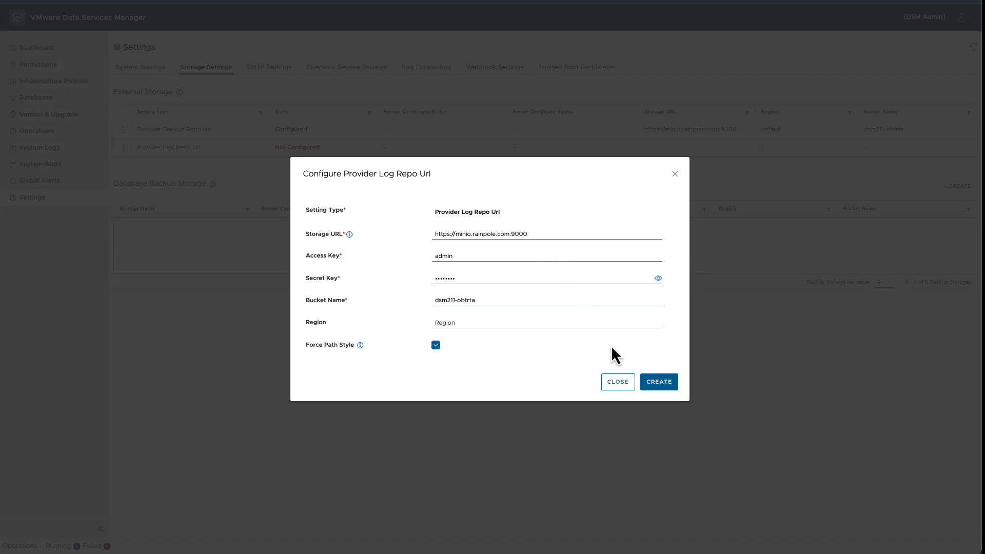
left_click(659, 382)
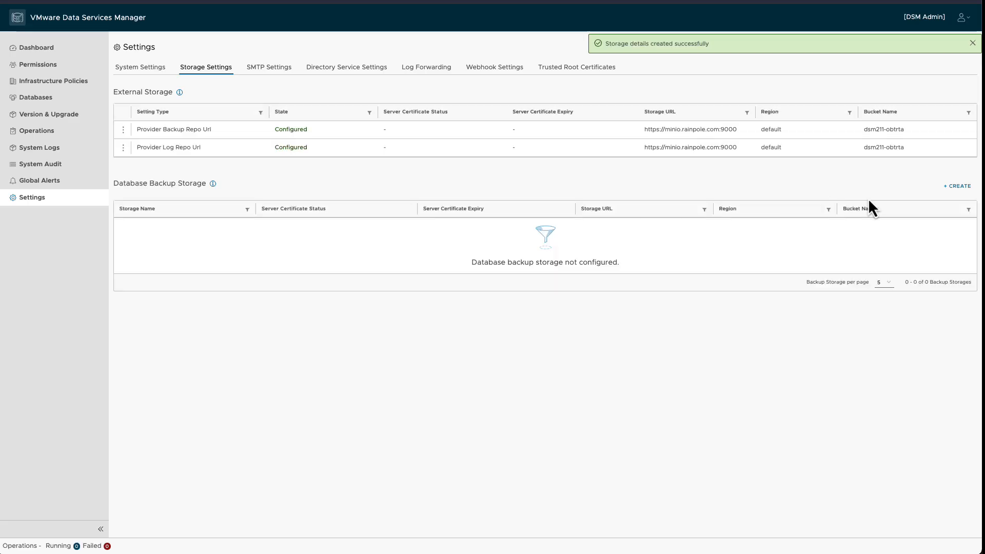
Create database backup storage db-backups on the MinIO bucket dsm211-obtrta
left_click(956, 186)
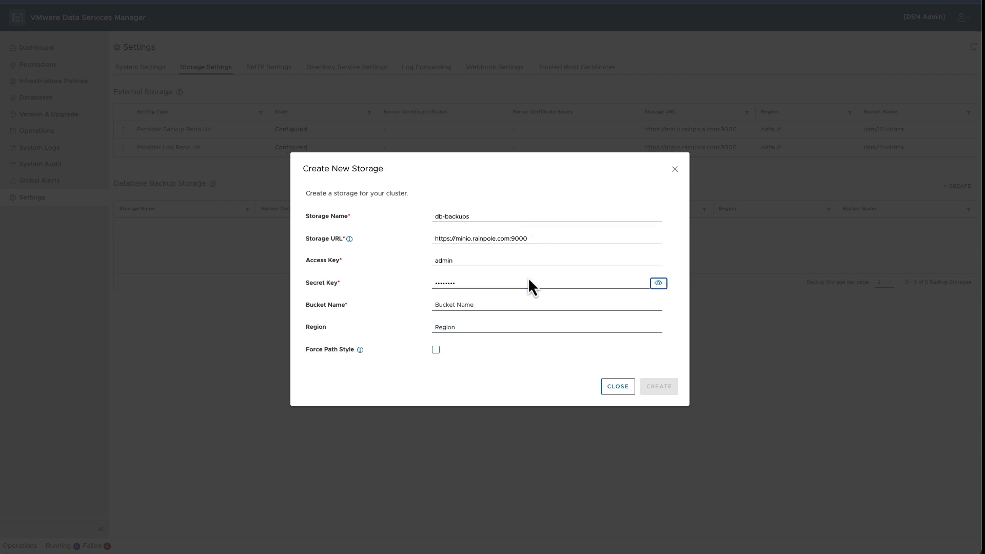
left_click(435, 348)
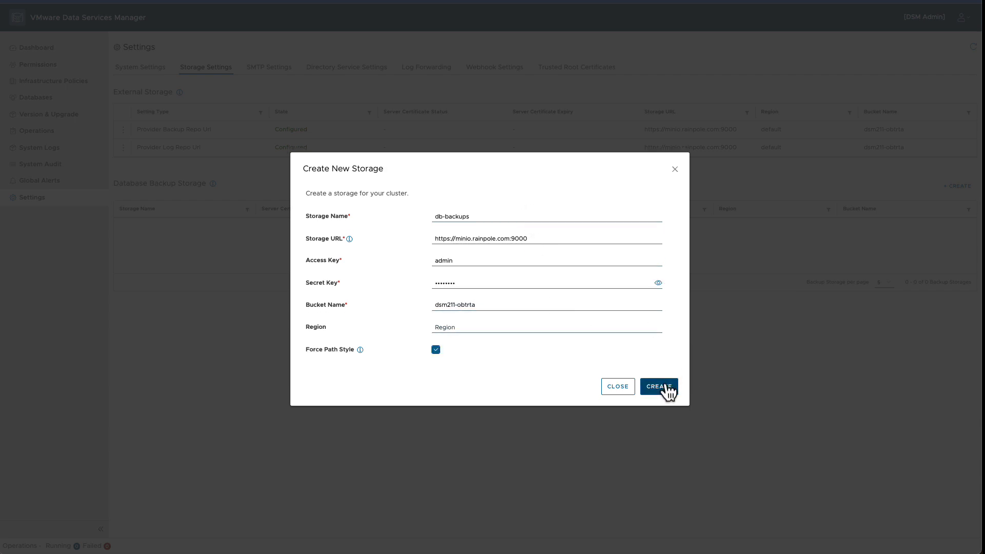
left_click(659, 387)
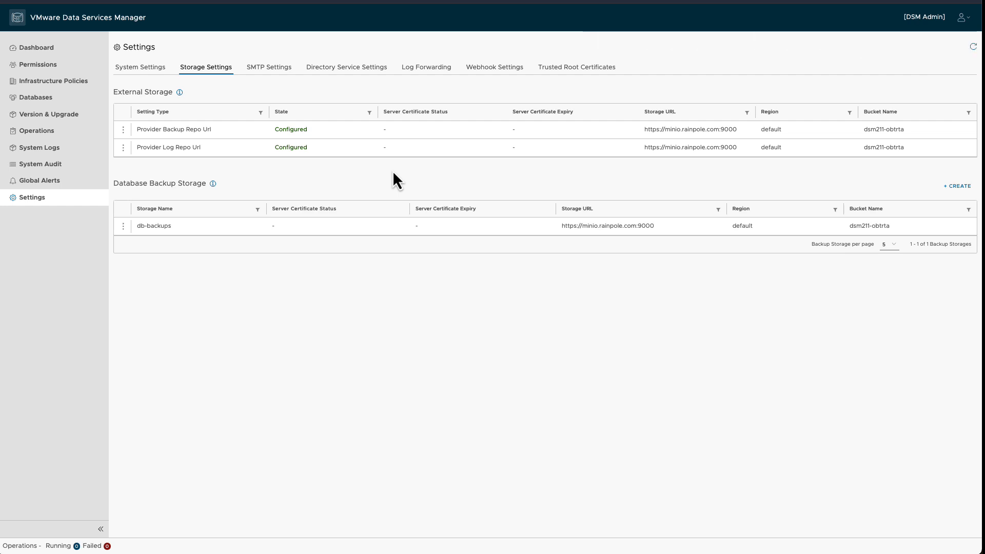
Run Check for Upgrade under Version & Upgrade, finding no available upgrades
left_click(49, 113)
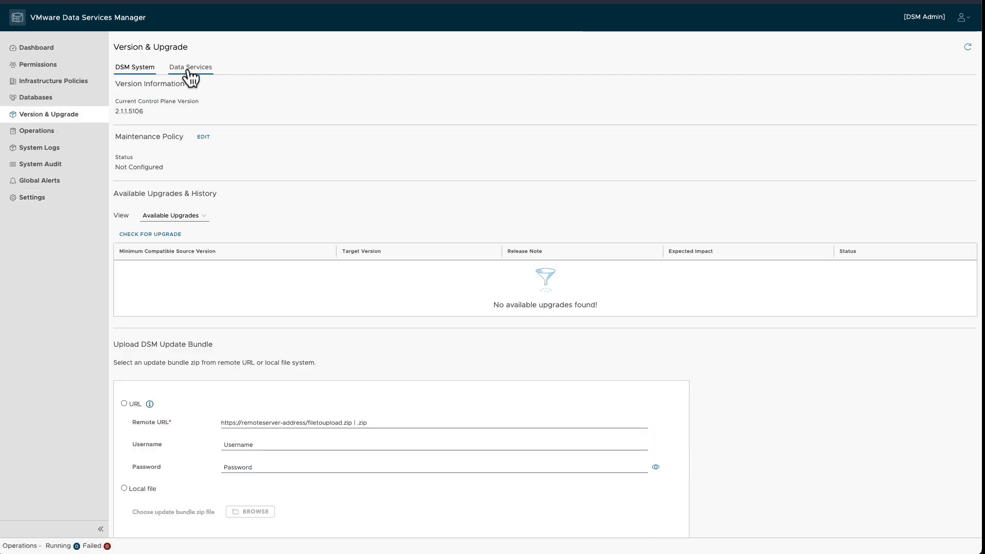
left_click(150, 233)
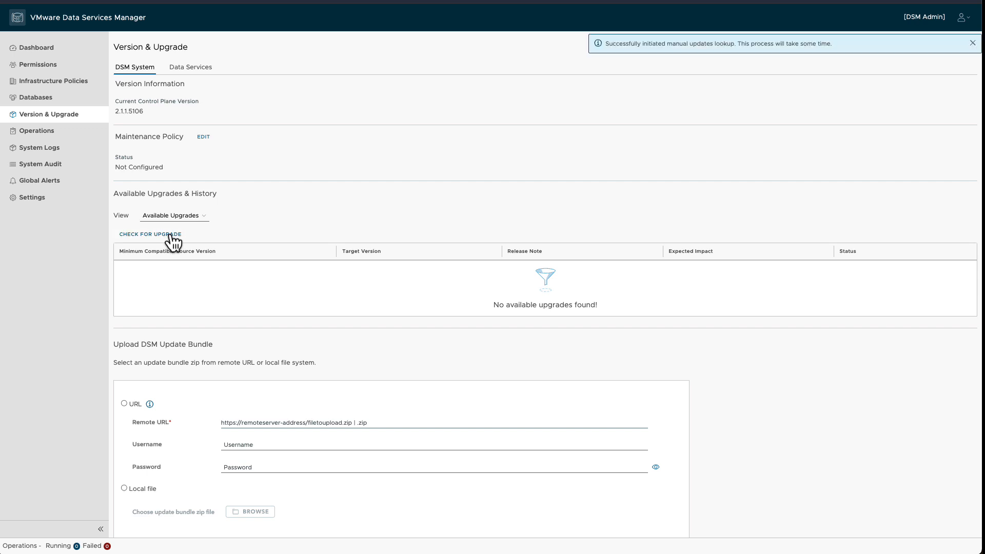
left_click(972, 42)
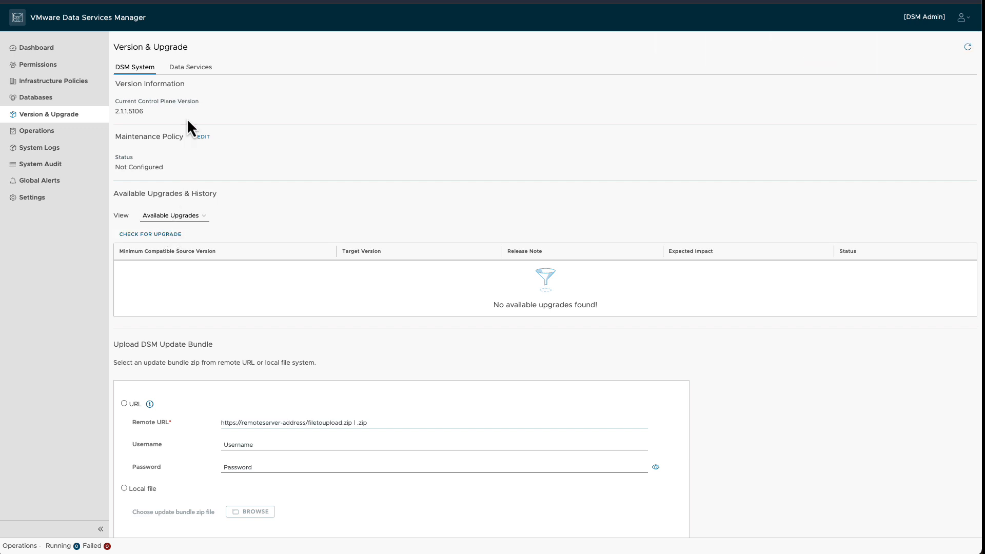
Enable the VMware SQL with MySQL data service from the Data Services list
left_click(190, 67)
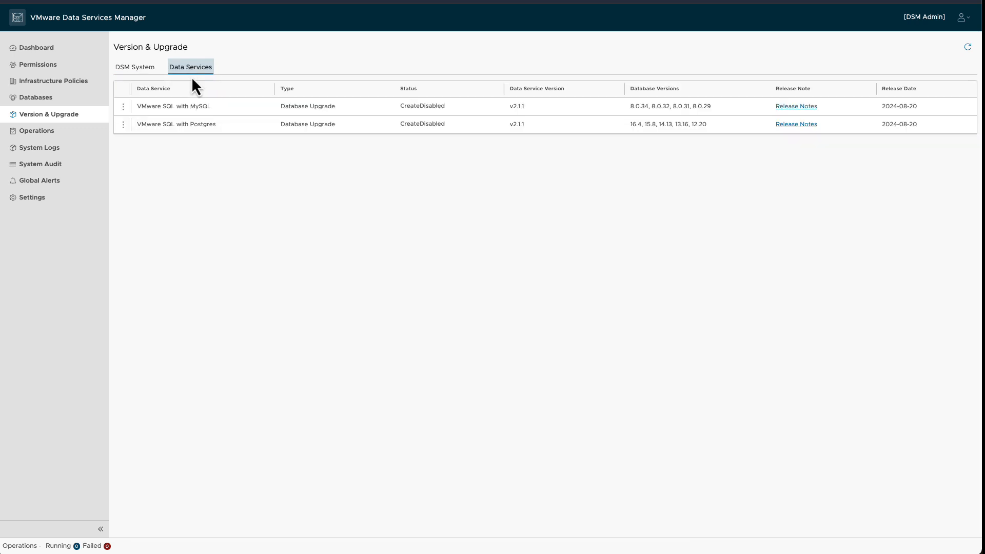
mouse_move(132, 117)
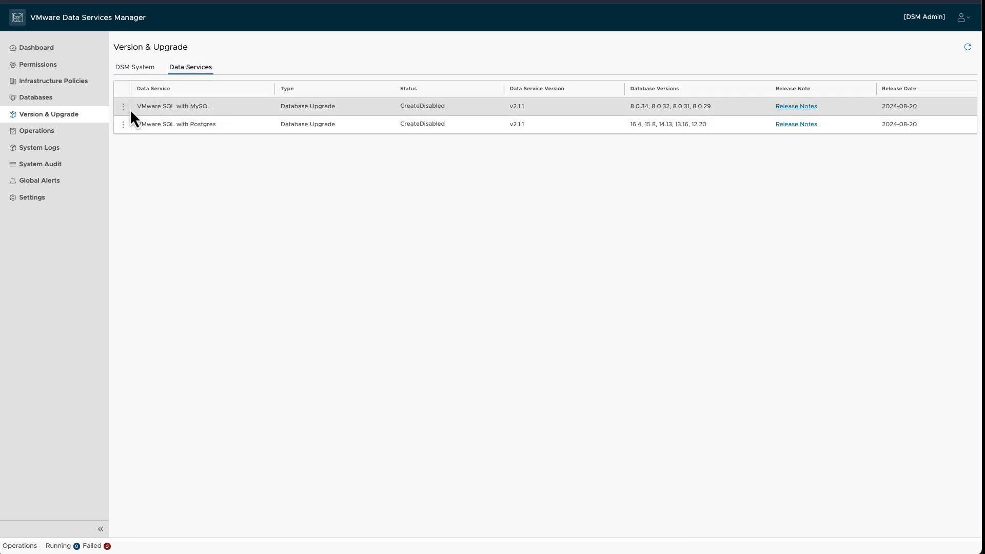
left_click(123, 106)
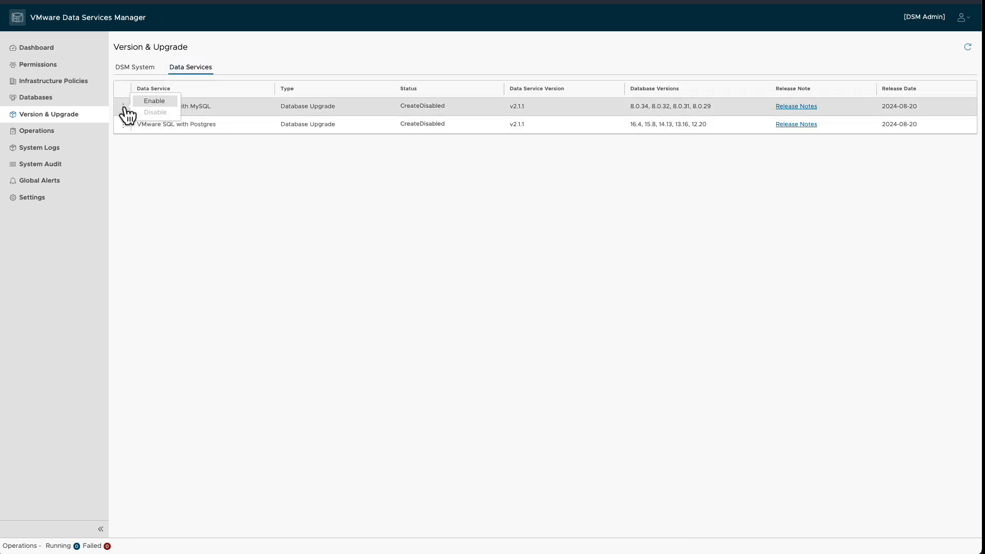
left_click(153, 101)
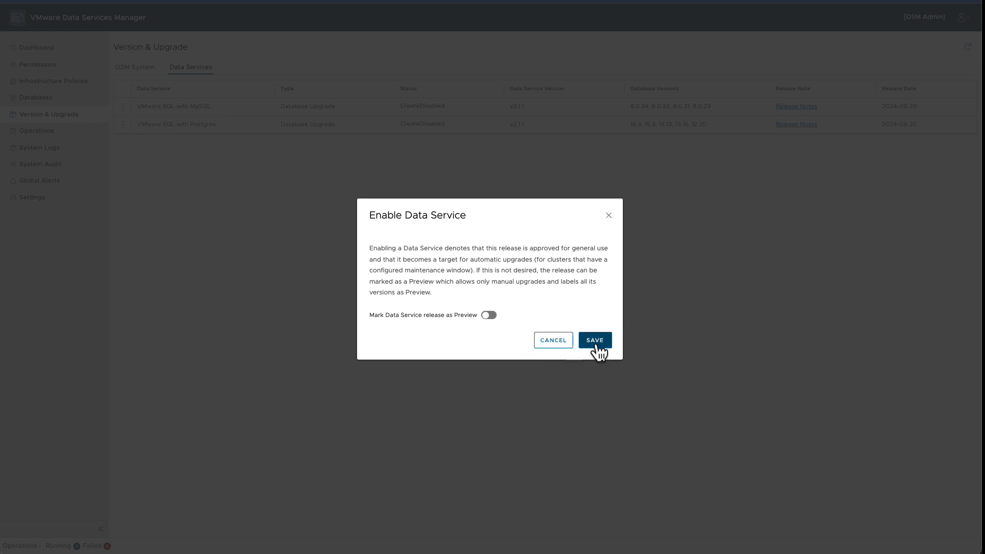
left_click(594, 339)
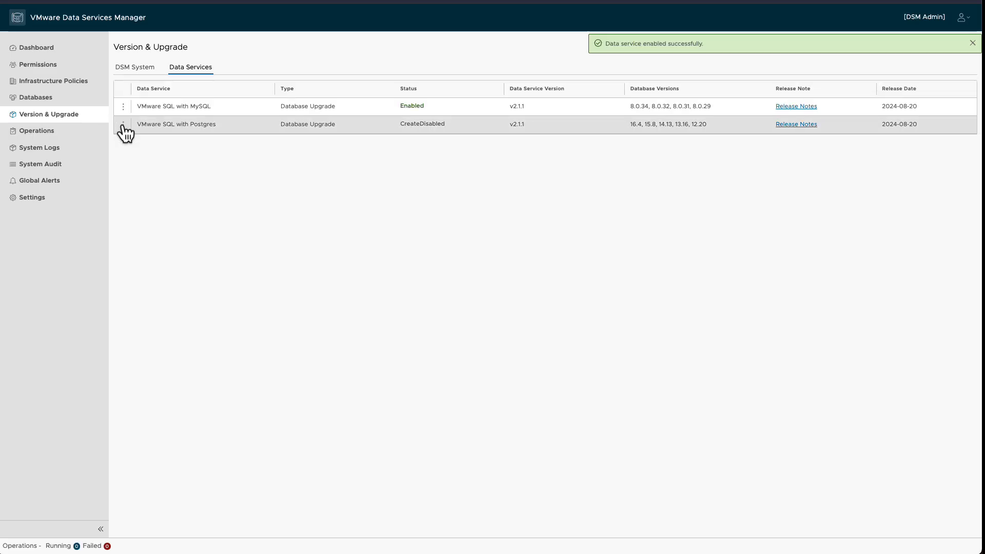
Enable the VMware SQL with Postgres data service
left_click(123, 124)
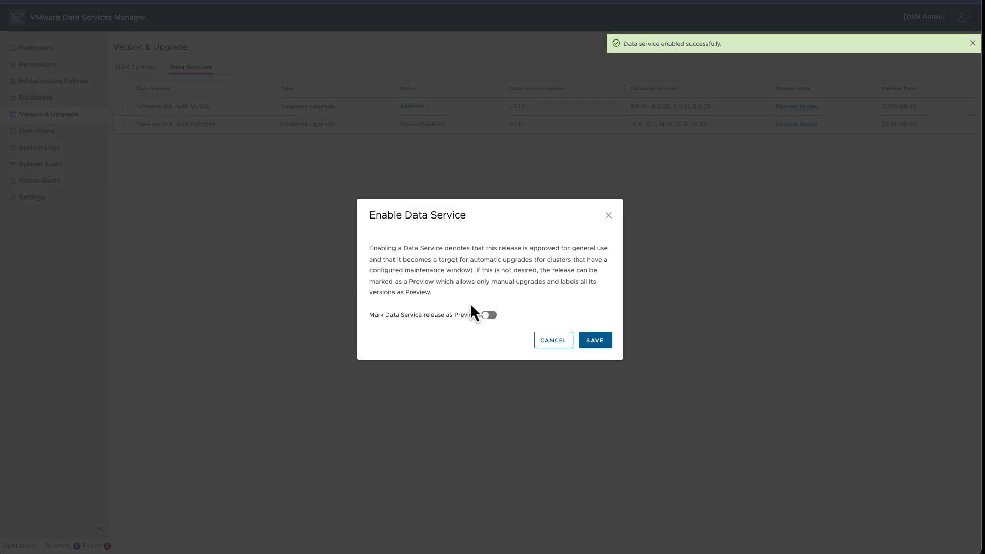
left_click(594, 339)
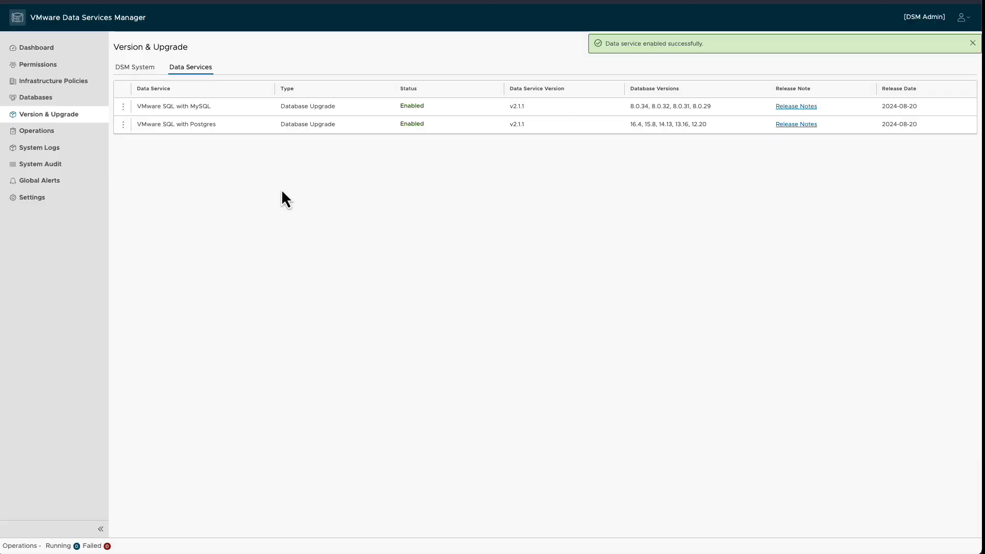